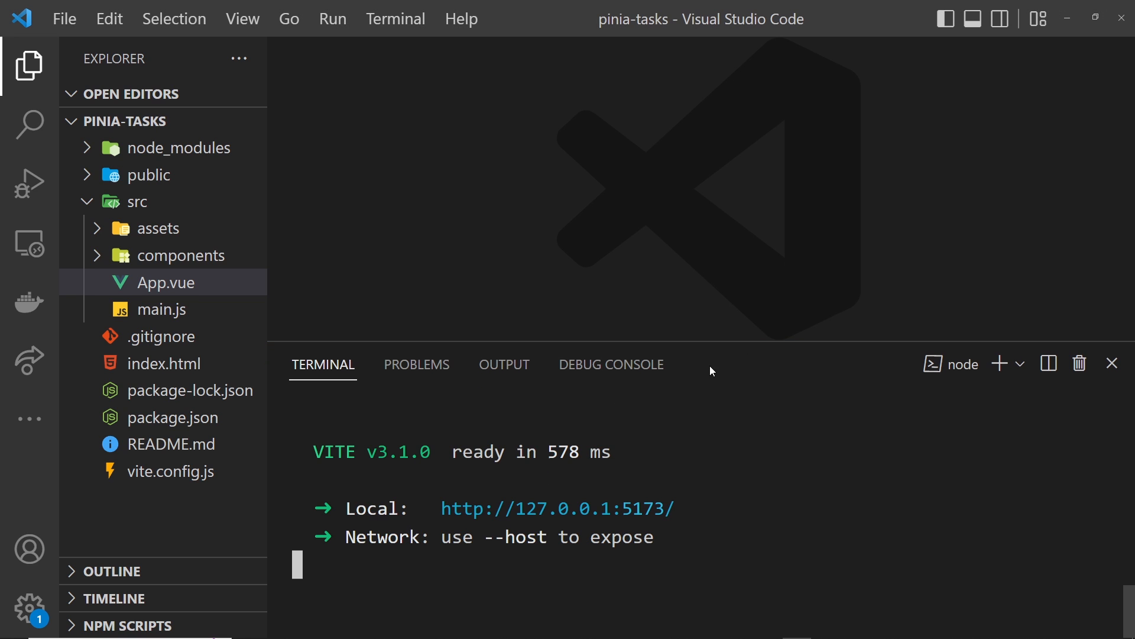
# - Stop the running Vite dev server and run npm install pinia in the terminal
pyautogui.press('ctrl+c')
pyautogui.write('y')
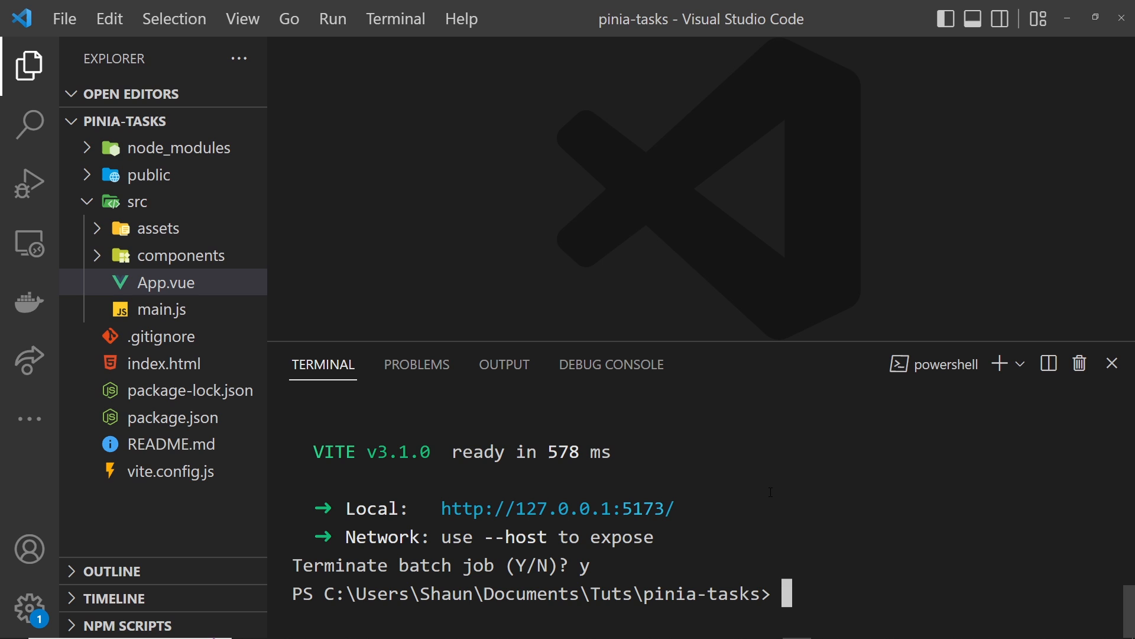
pyautogui.write('npm')
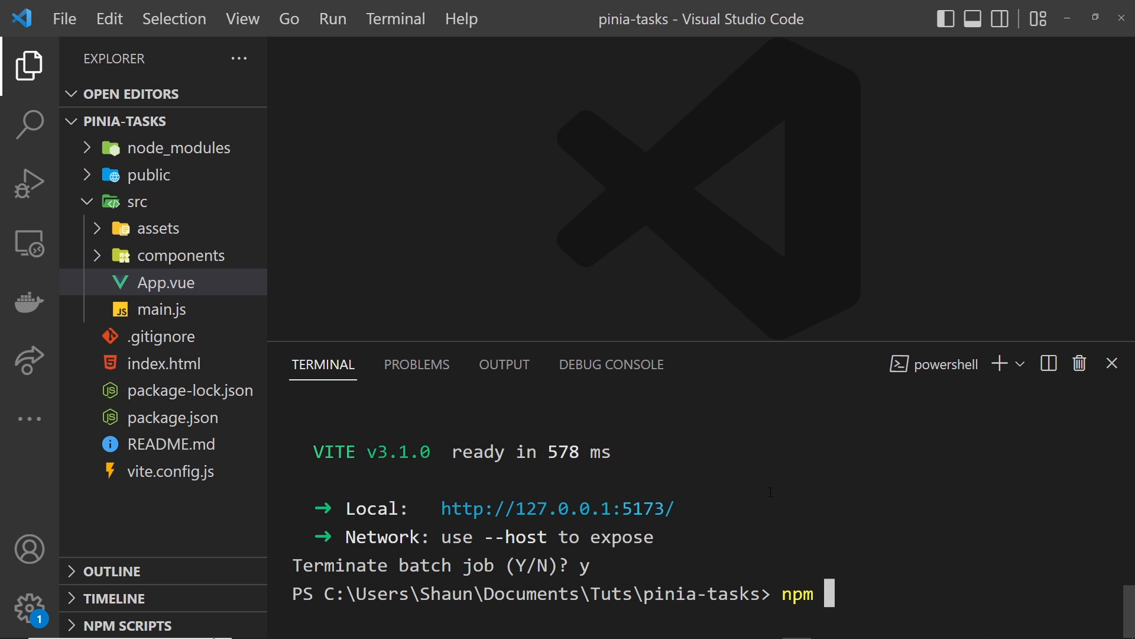
pyautogui.write('install pinia')
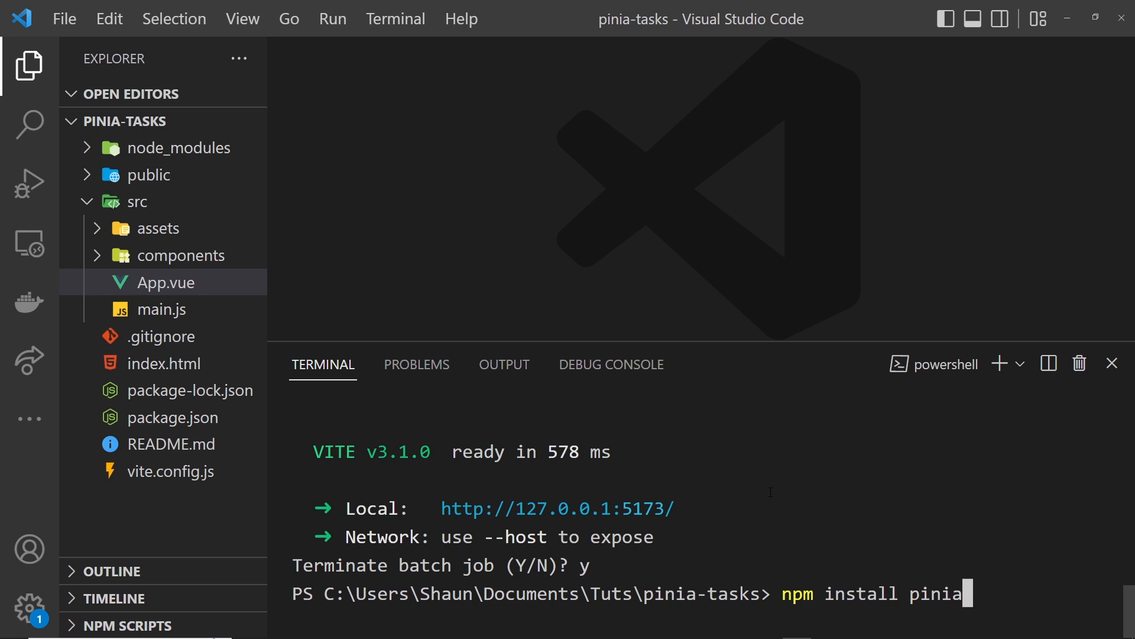
pyautogui.press('Return')
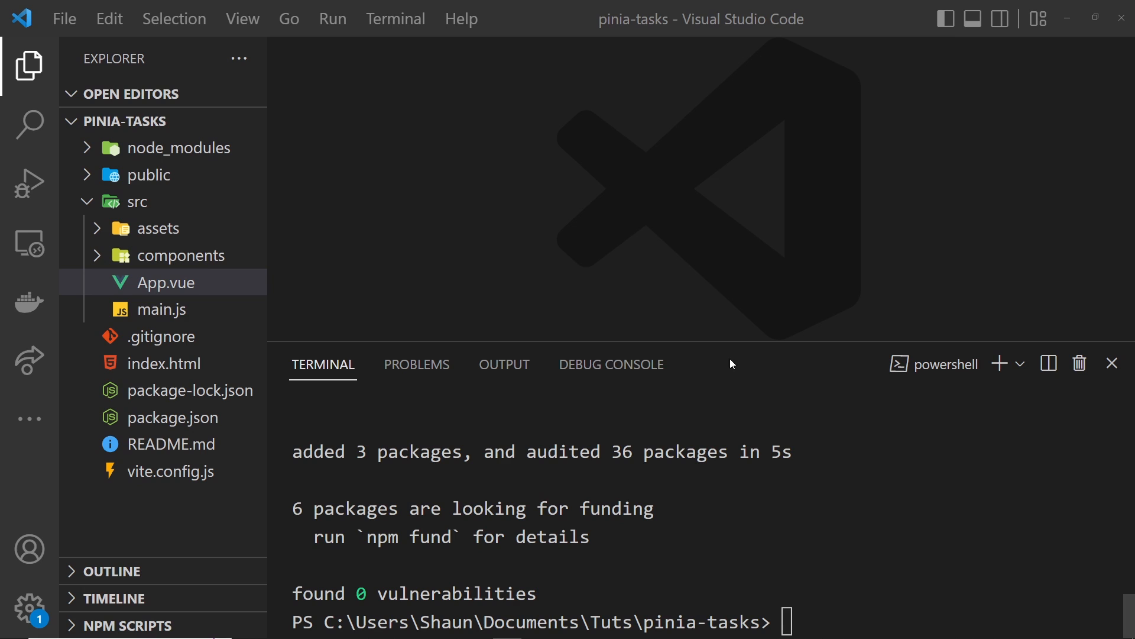
pyautogui.moveTo(792, 487)
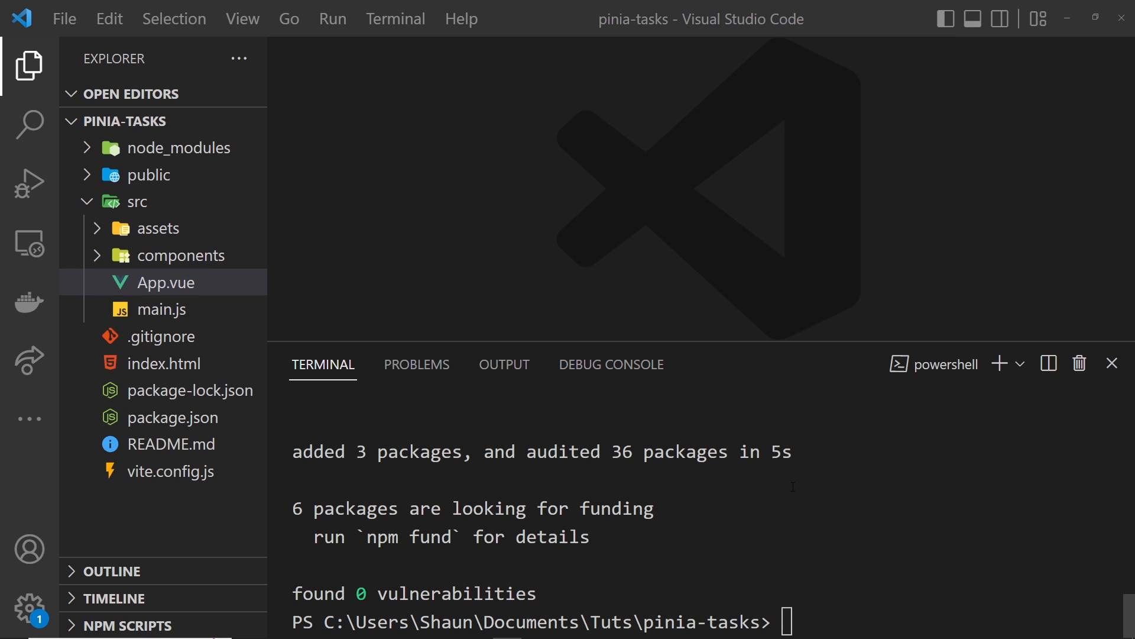
pyautogui.moveTo(1088, 410)
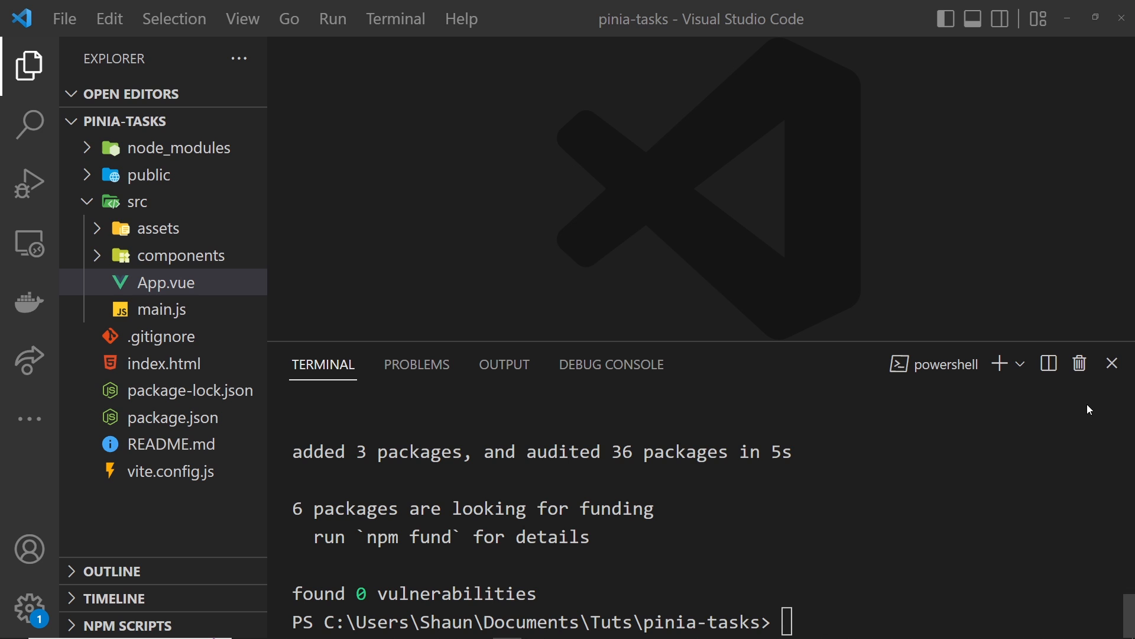
# - Open src/main.js and add a .use() call before .mount('#app')
pyautogui.click(1113, 363)
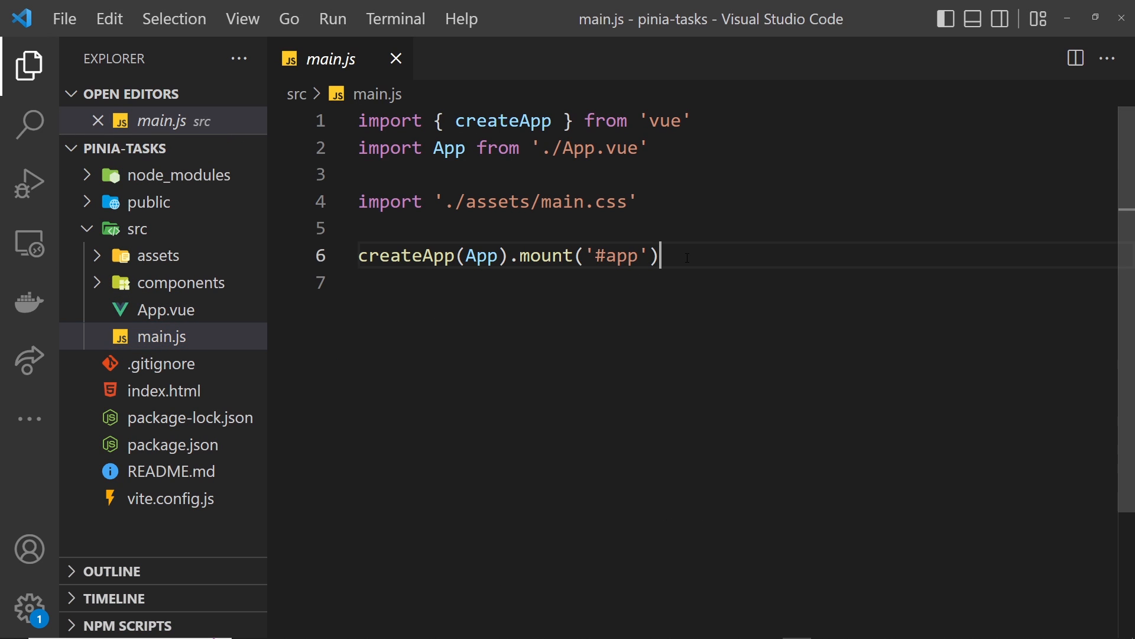
pyautogui.press('Enter')
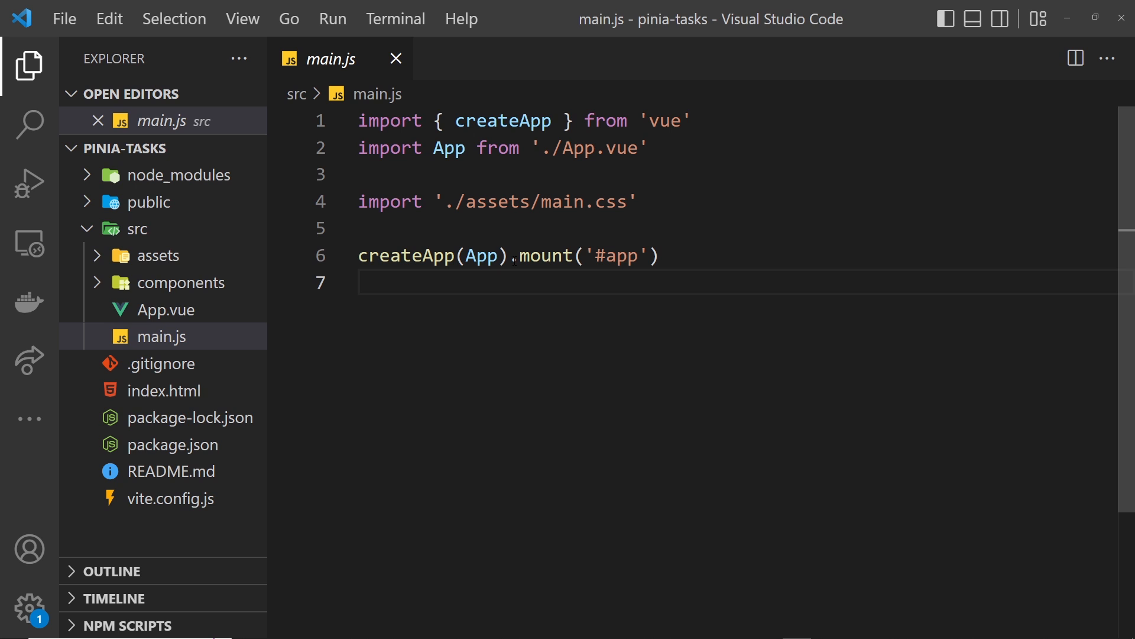
pyautogui.write('.u.')
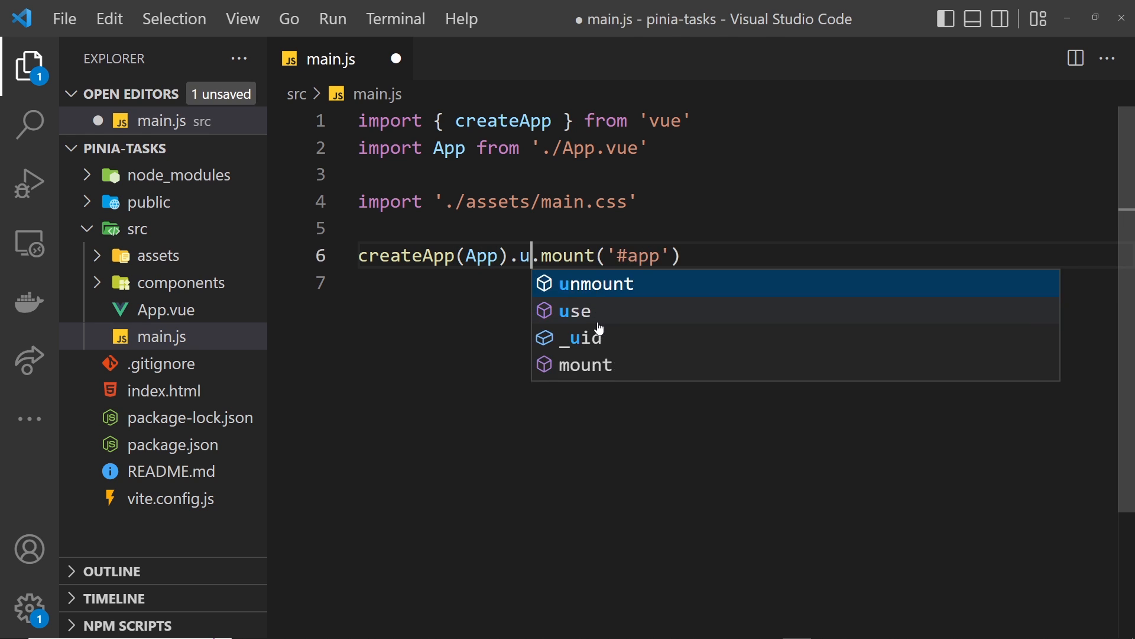
pyautogui.click(573, 311)
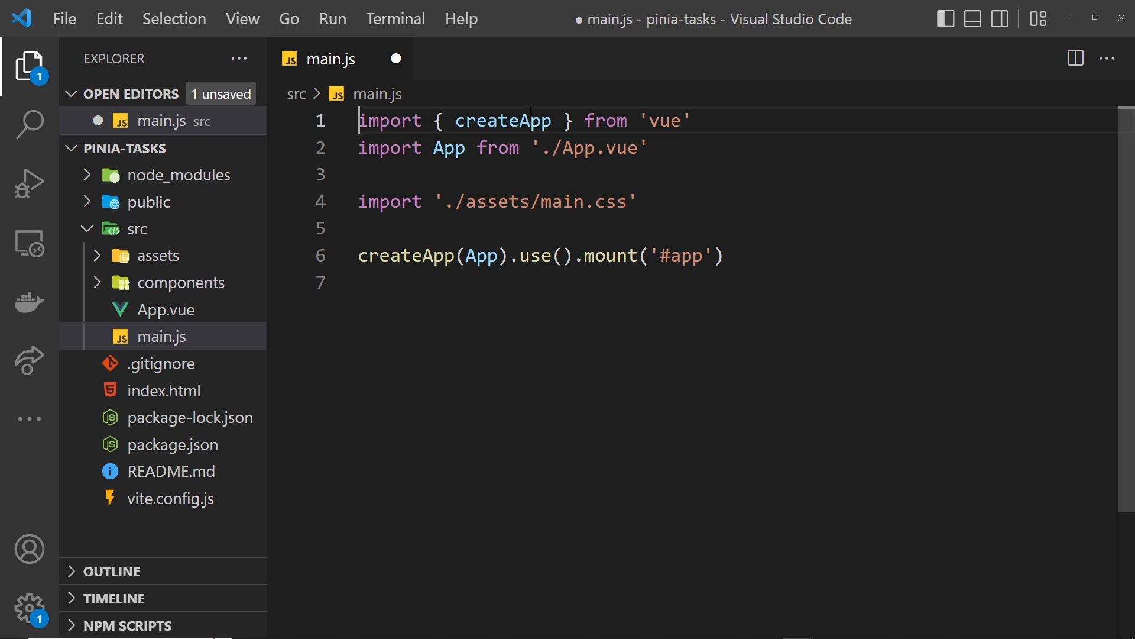
# - Import { createPinia } from 'pinia', pass createPinia() to use, and save main.js
pyautogui.write('import')
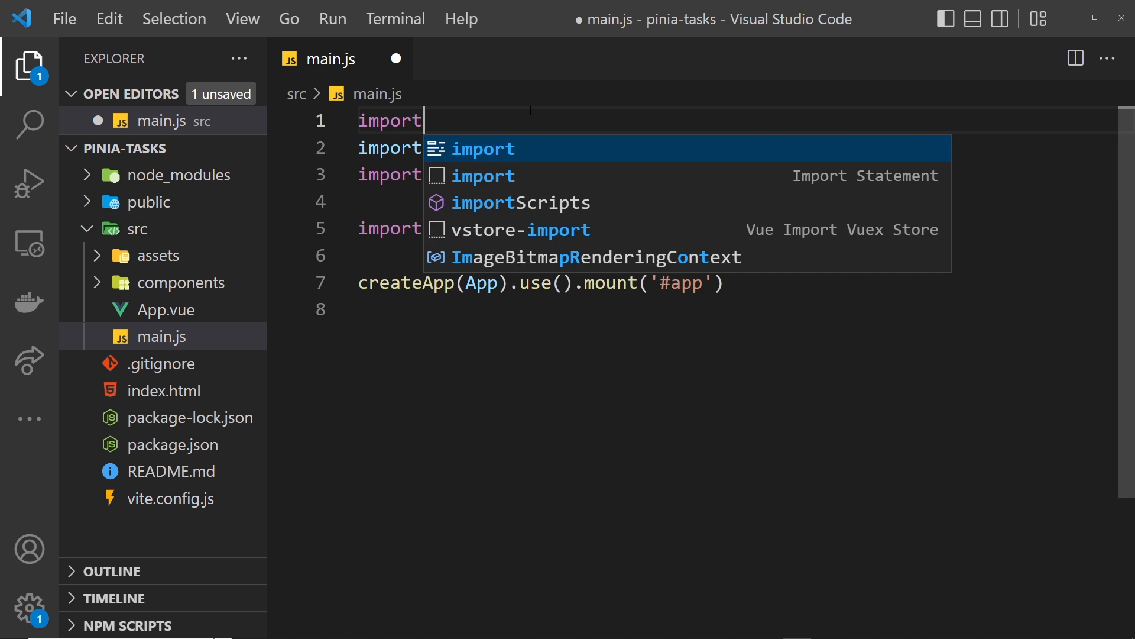
pyautogui.write("{ createPinia } from '")
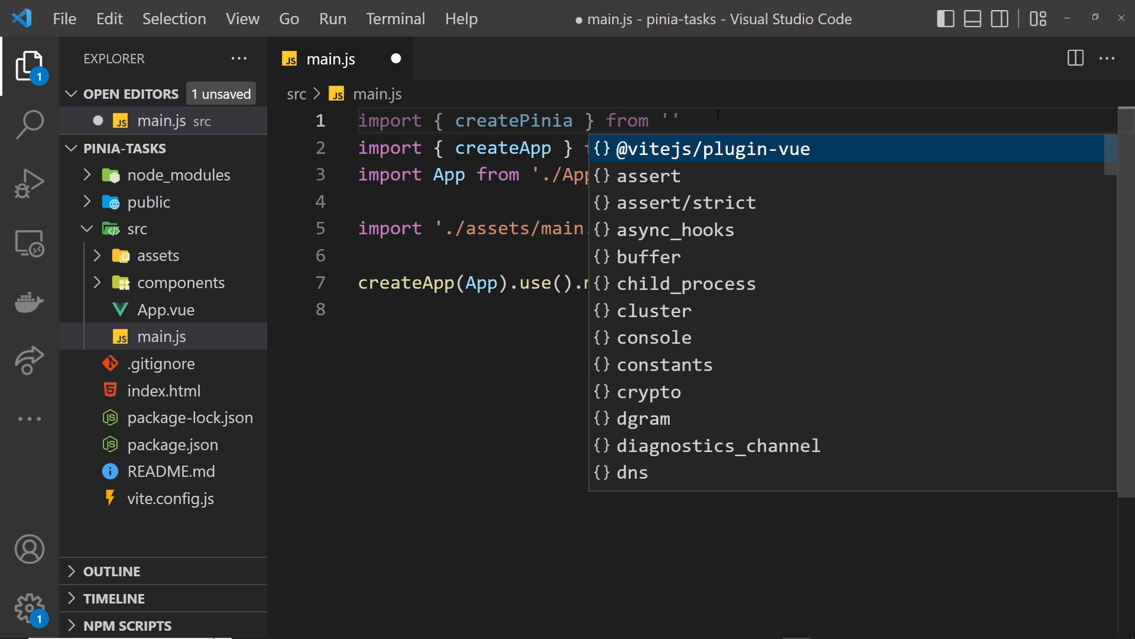
pyautogui.write('pinia')
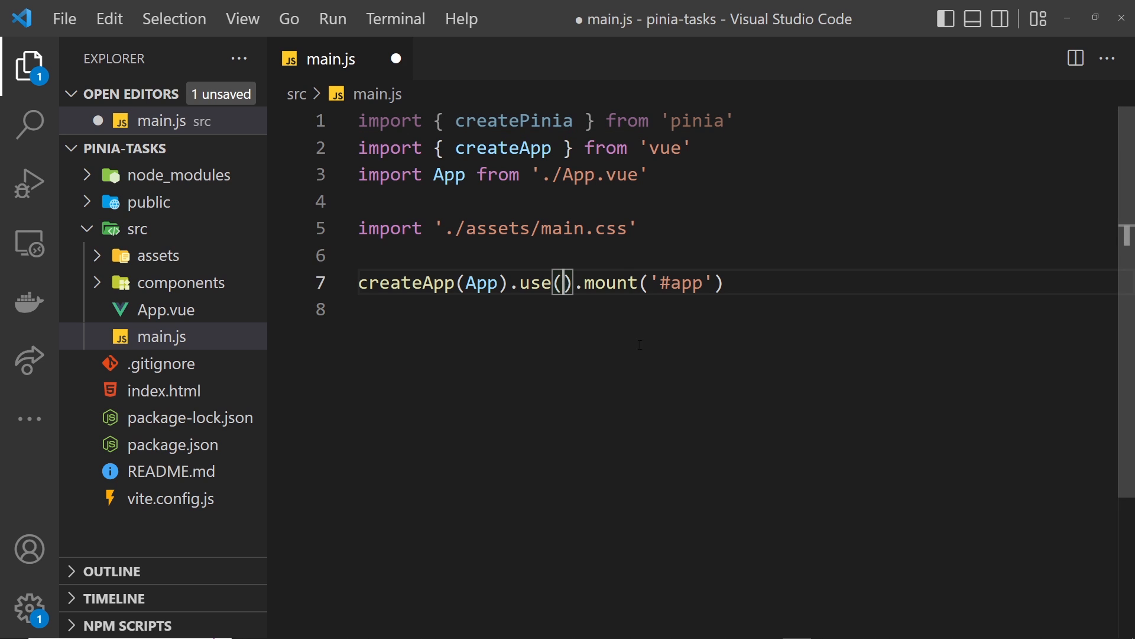
pyautogui.write('createPinia')
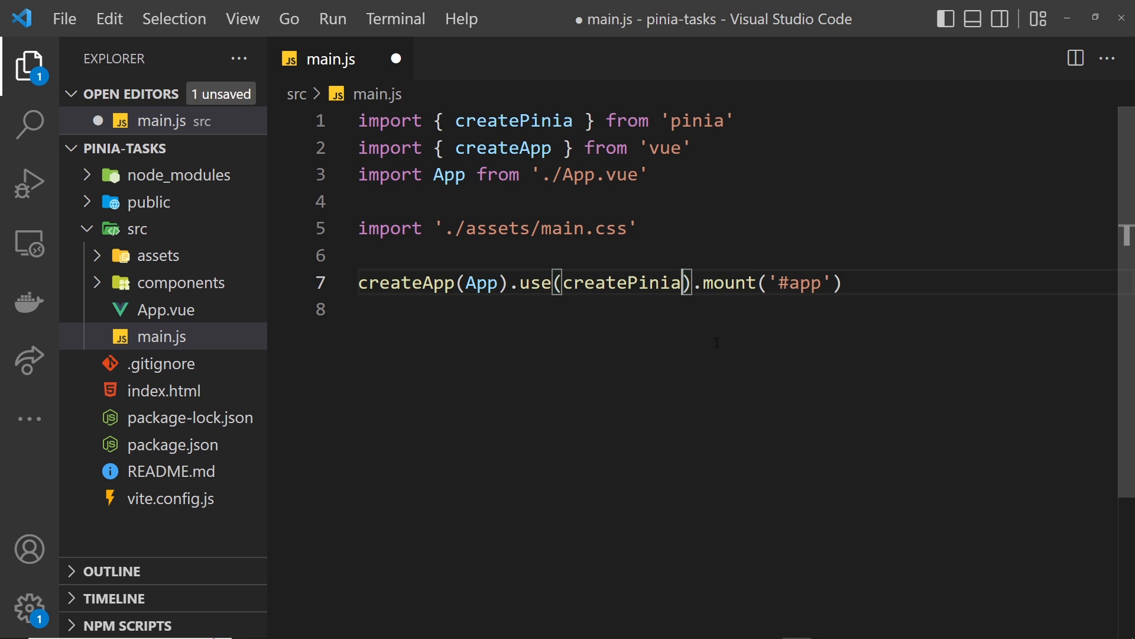
pyautogui.write('()')
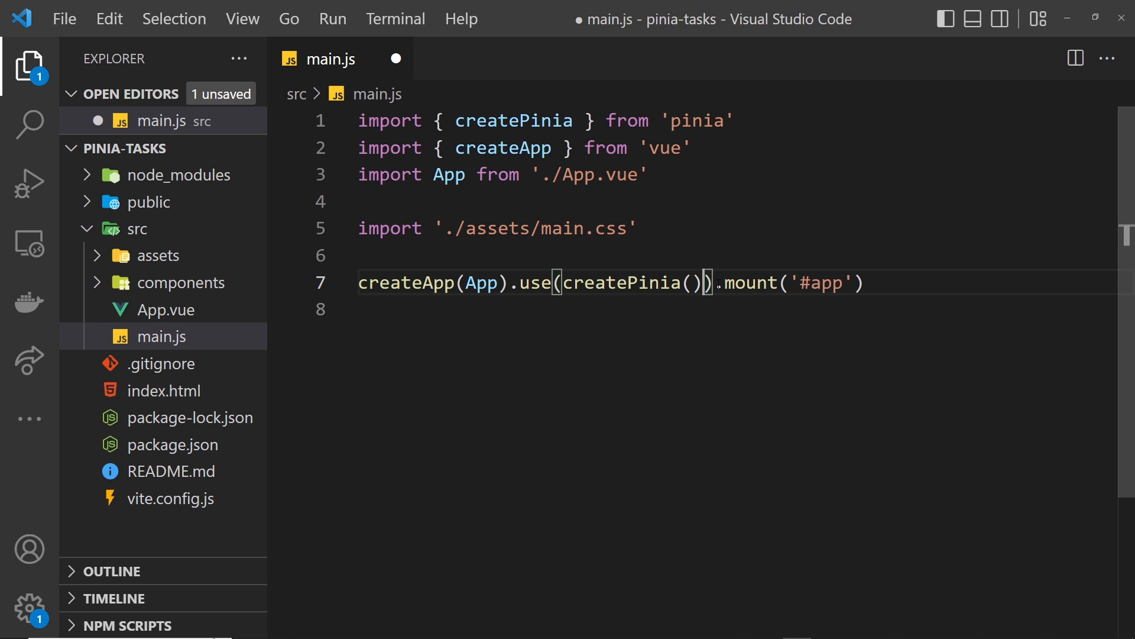
pyautogui.doubleClick(614, 283)
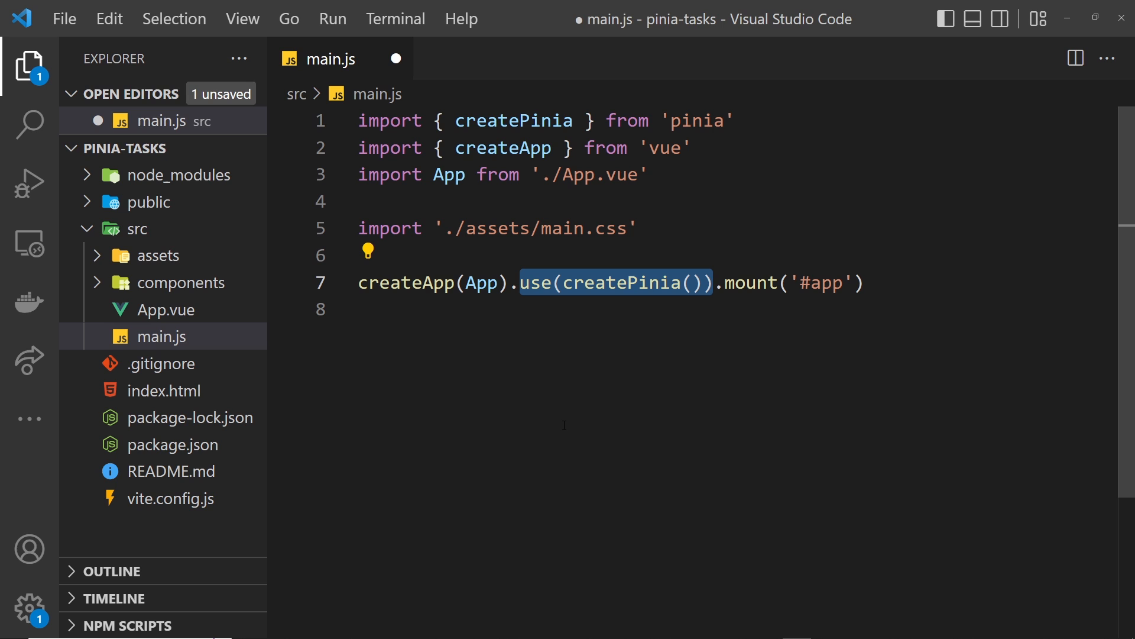
pyautogui.press('ctrl+s')
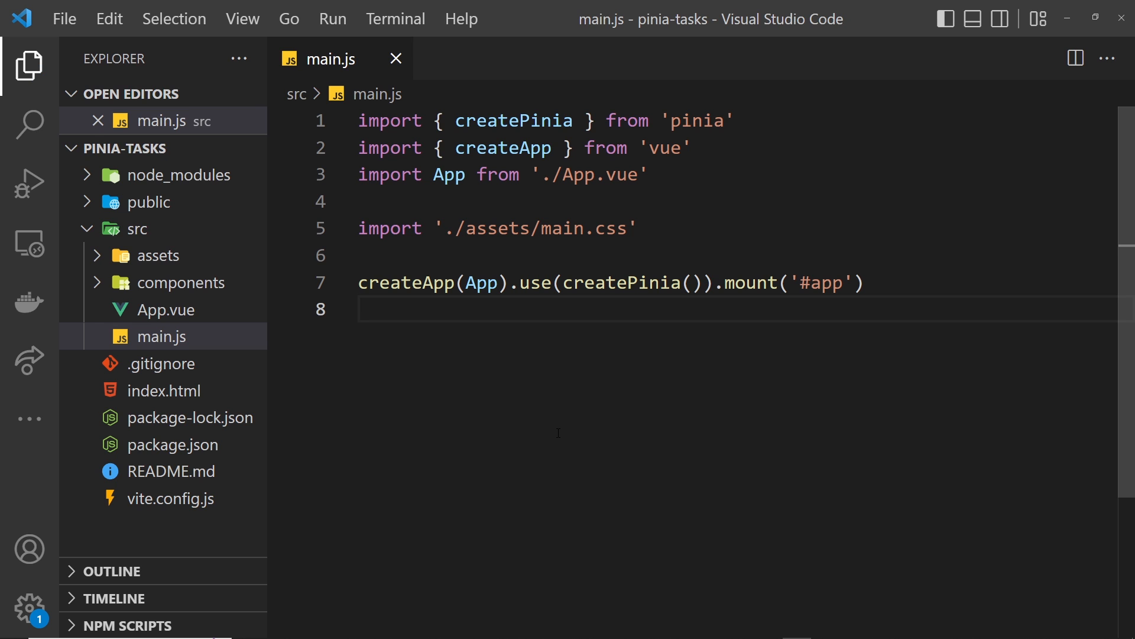
pyautogui.moveTo(713, 401)
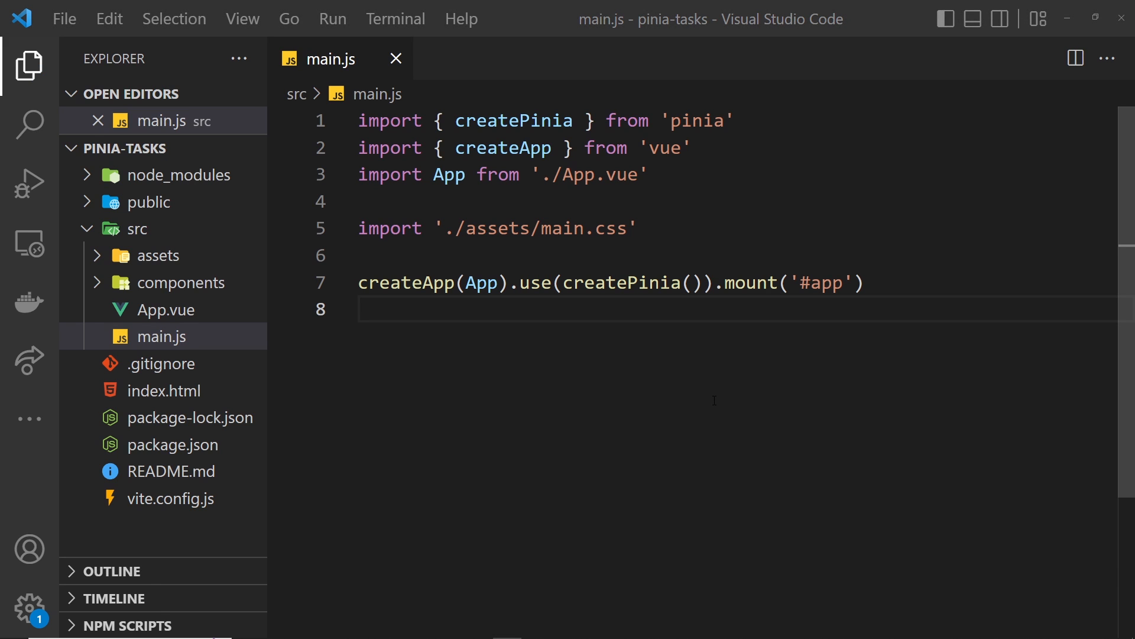
pyautogui.moveTo(700, 396)
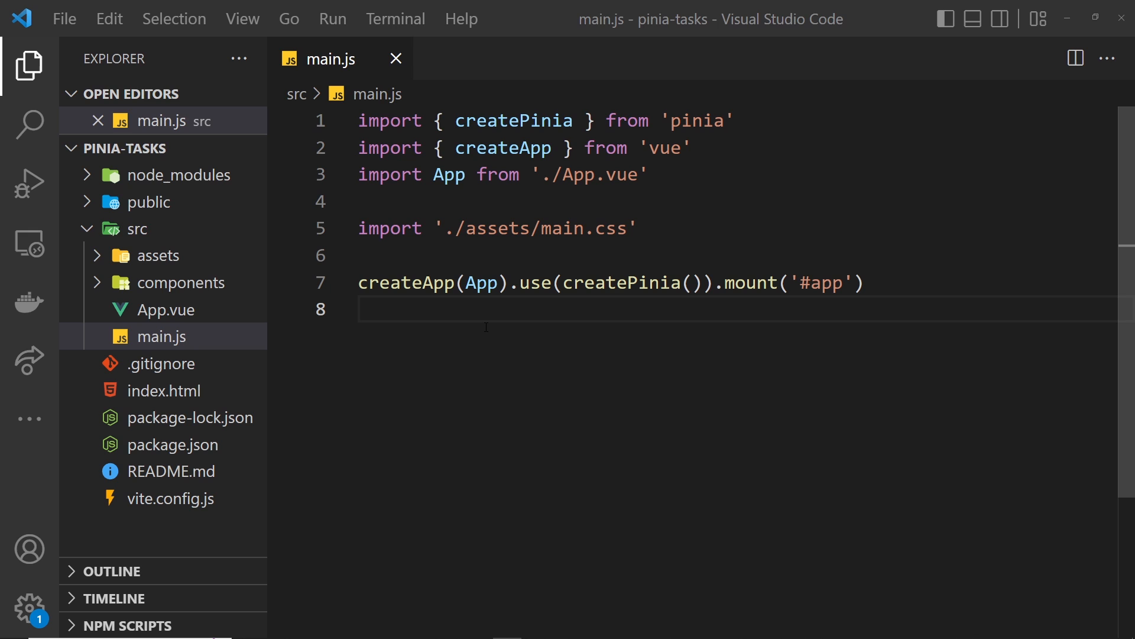
pyautogui.moveTo(137, 229)
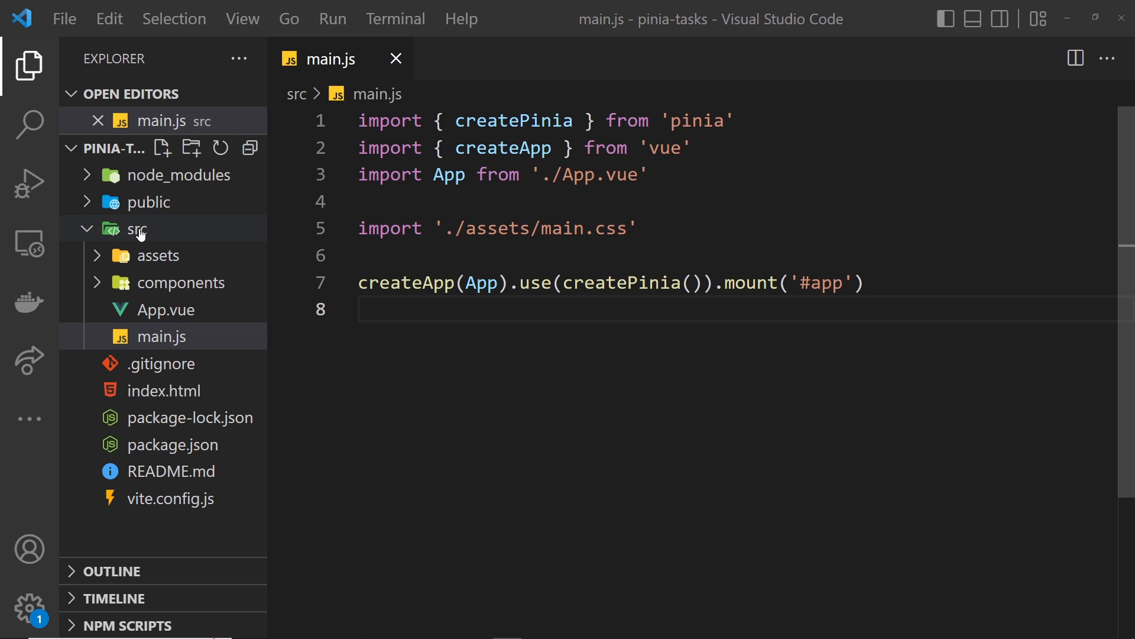
# - Create a stores folder under src and a new TaskStore.js file inside it
pyautogui.click(191, 148)
pyautogui.write('stores')
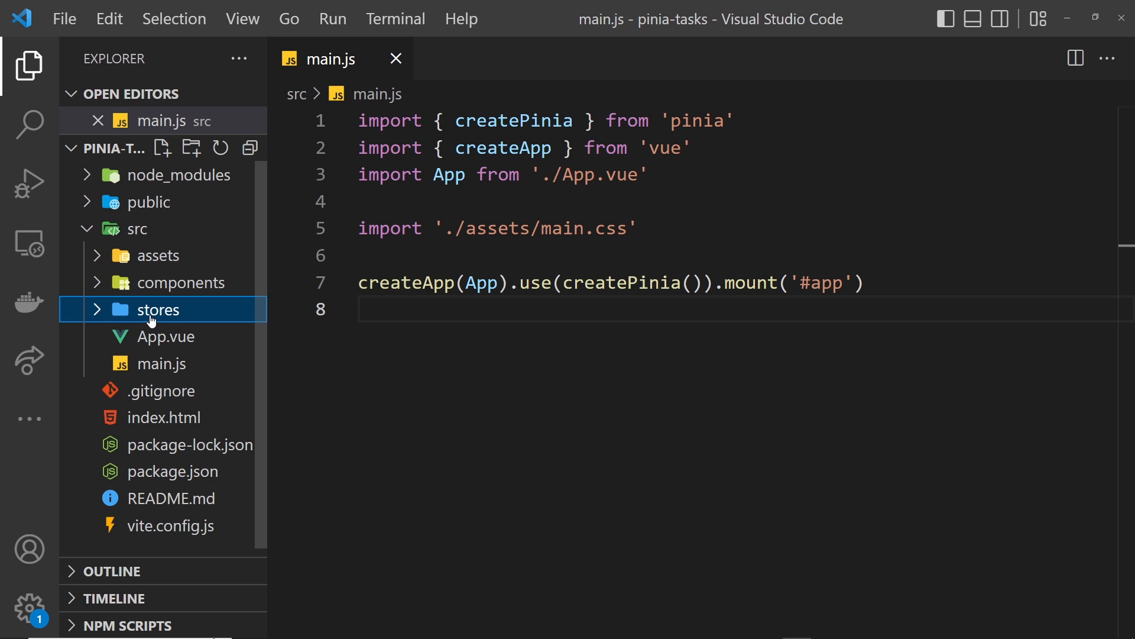
pyautogui.rightClick(155, 310)
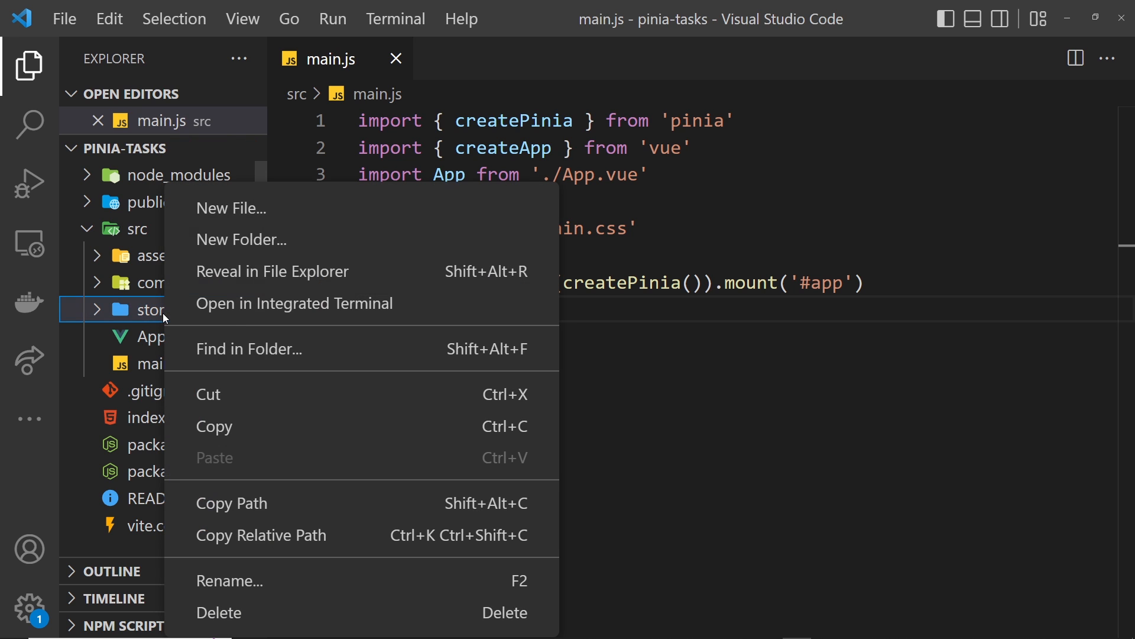
pyautogui.click(230, 207)
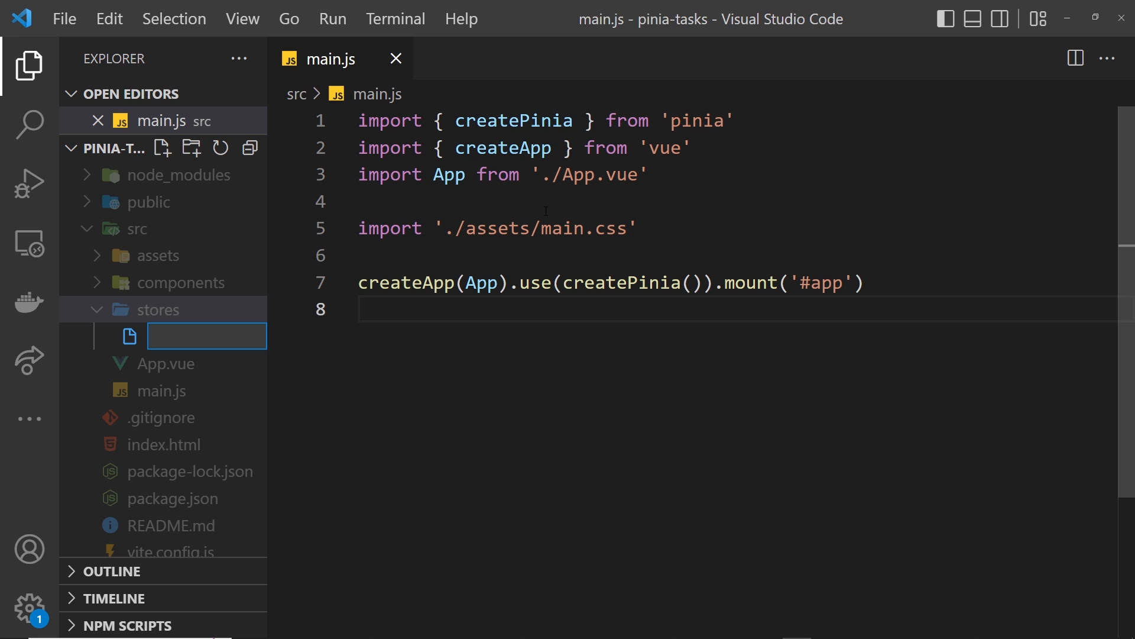
pyautogui.write('TaskStore.js')
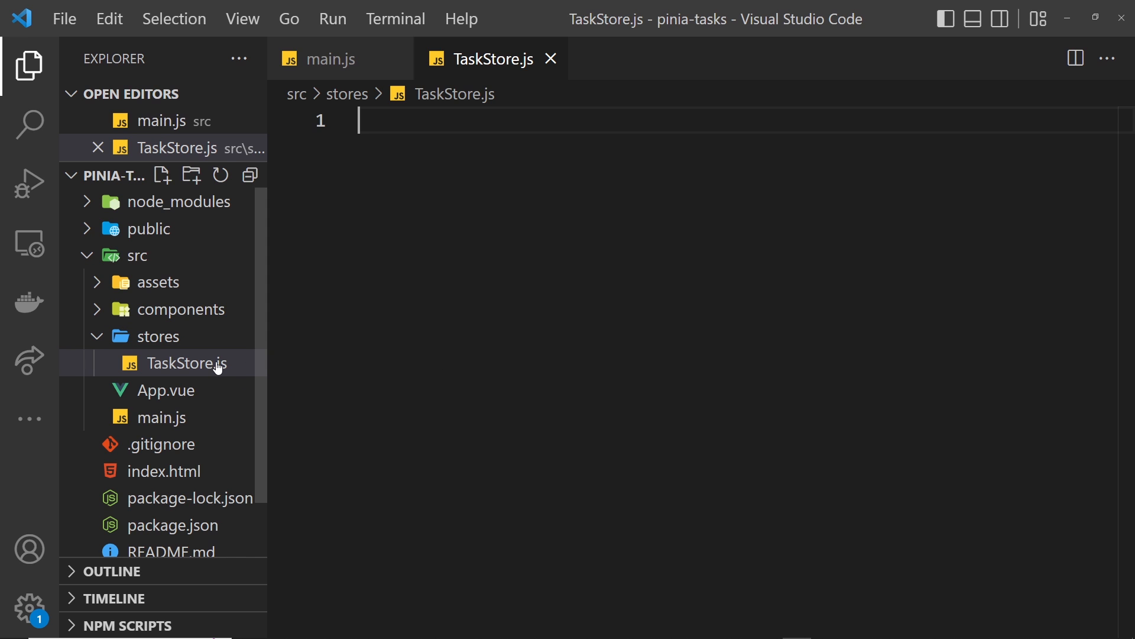
pyautogui.moveTo(183, 360)
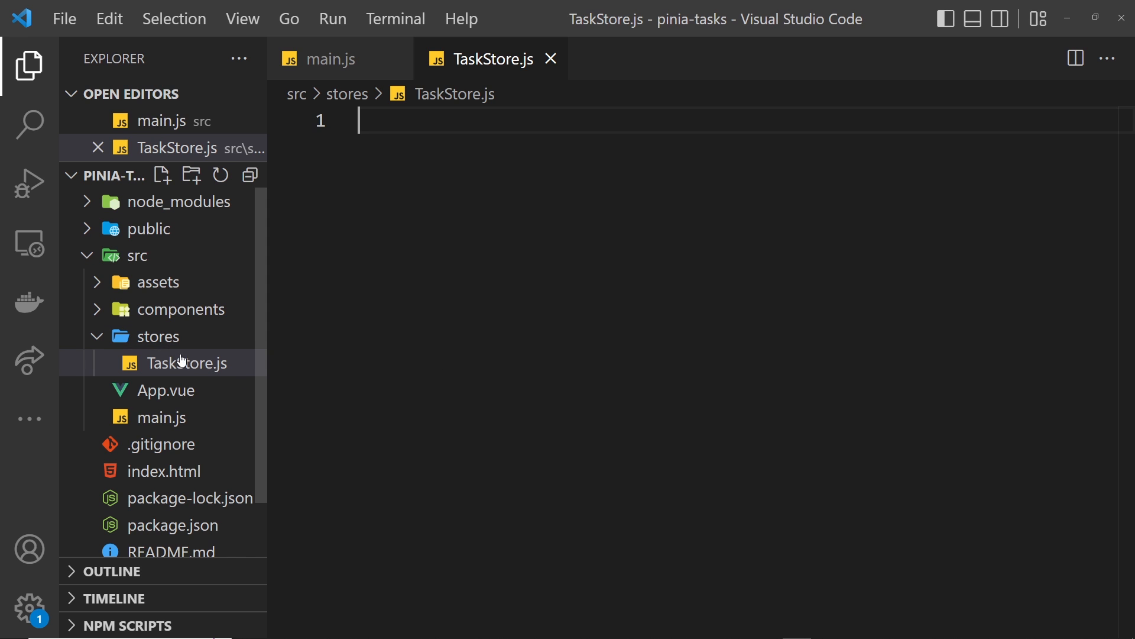
pyautogui.moveTo(366, 342)
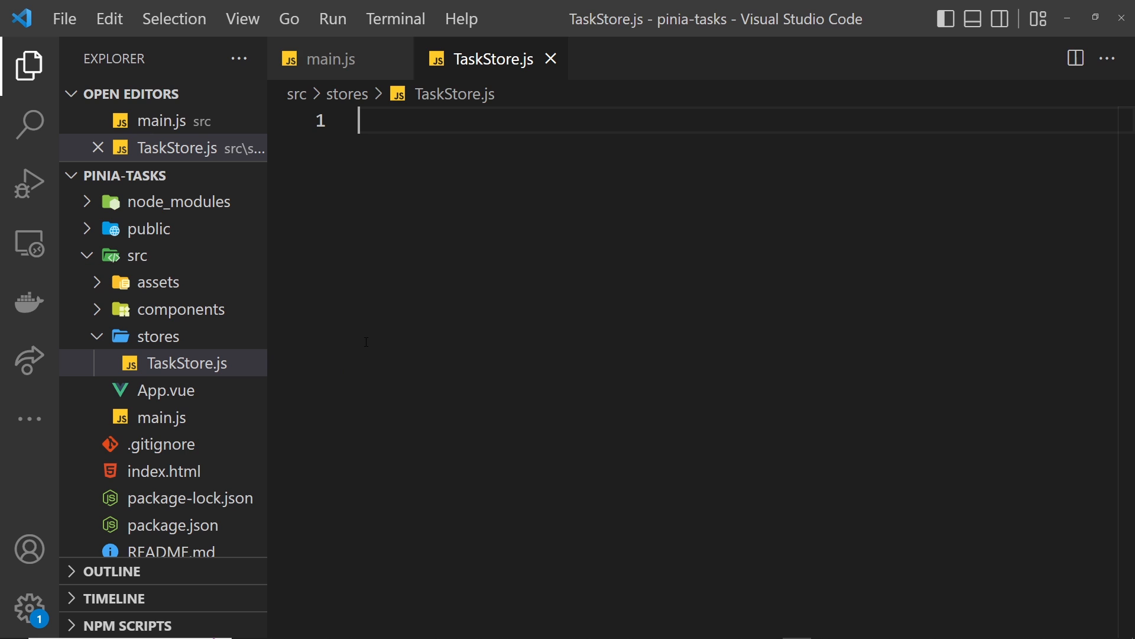
pyautogui.moveTo(193, 346)
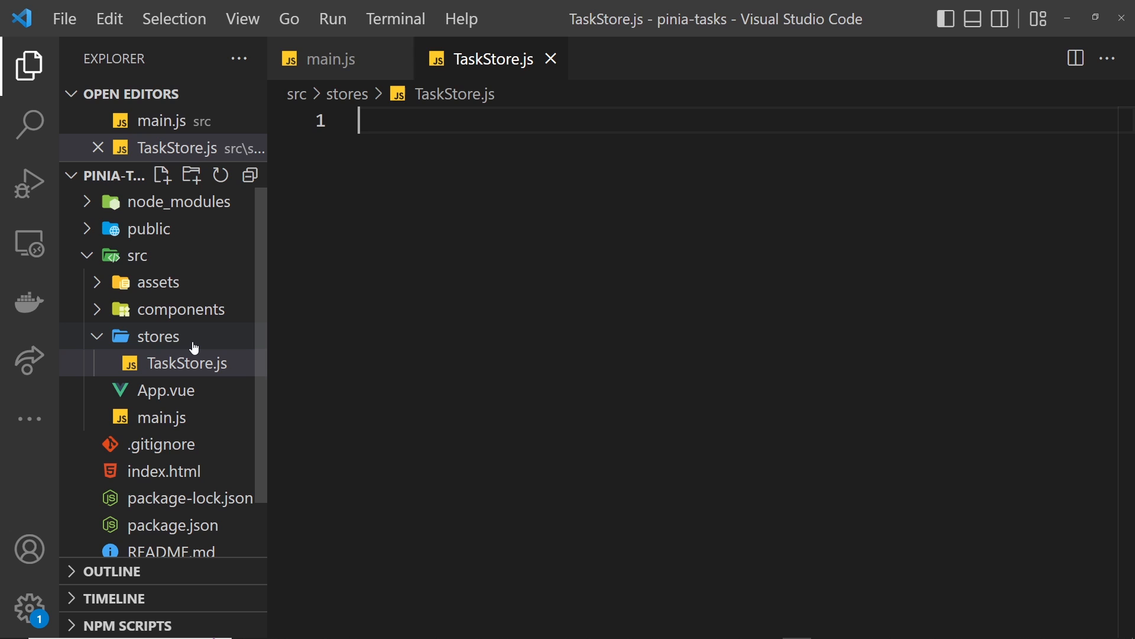
pyautogui.moveTo(220, 344)
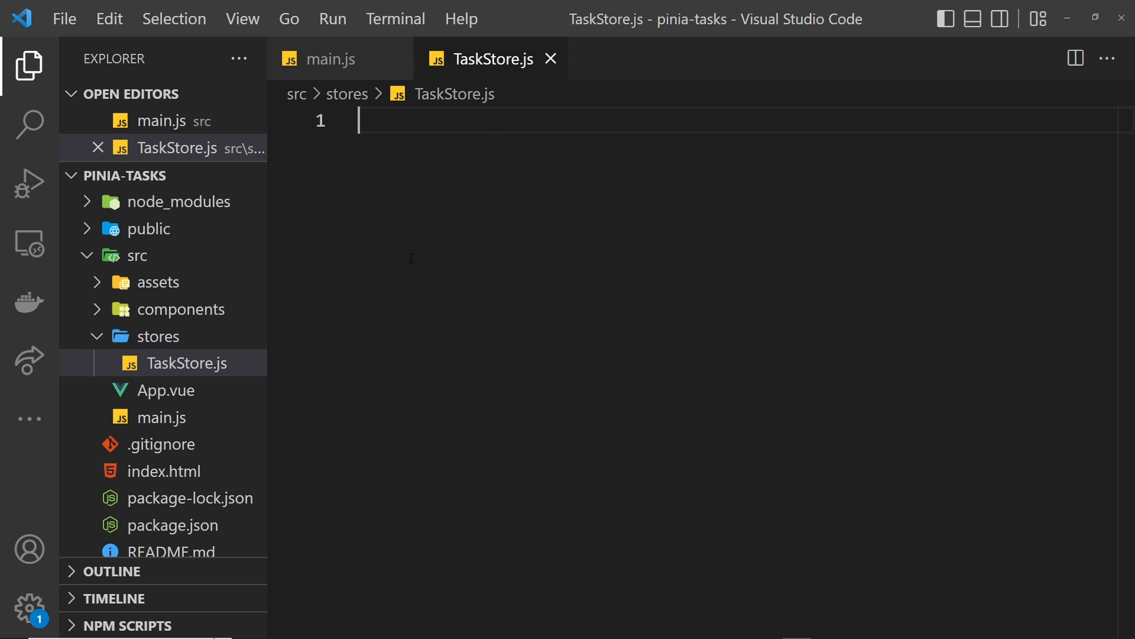
pyautogui.moveTo(484, 277)
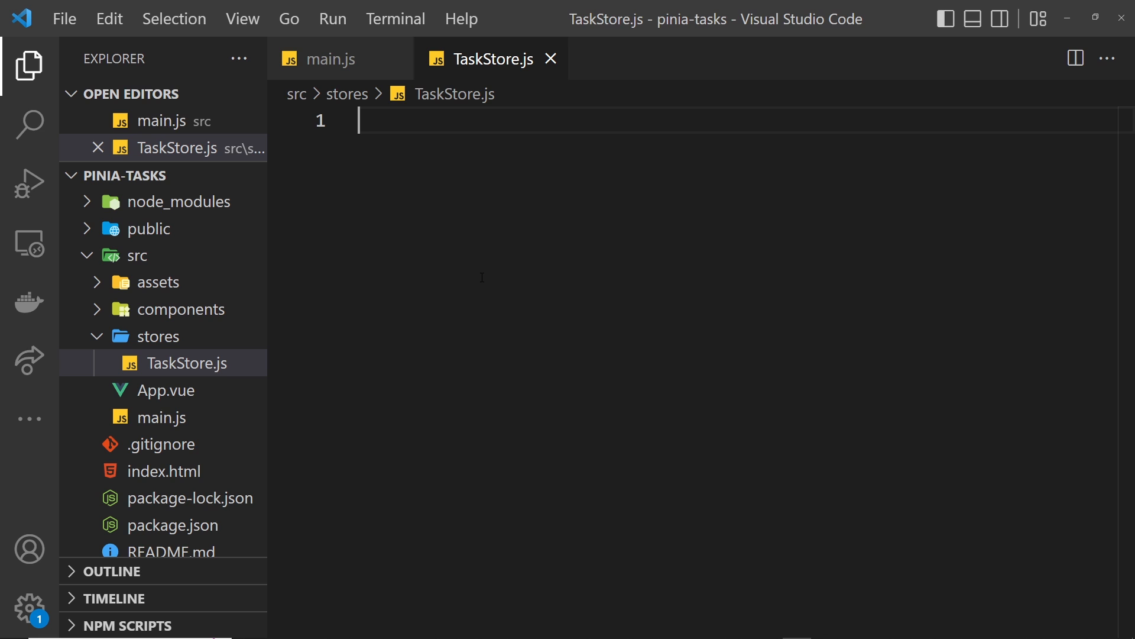
# - Add import { defineStore } from 'pinia' at the top of TaskStore.js
pyautogui.write('i')
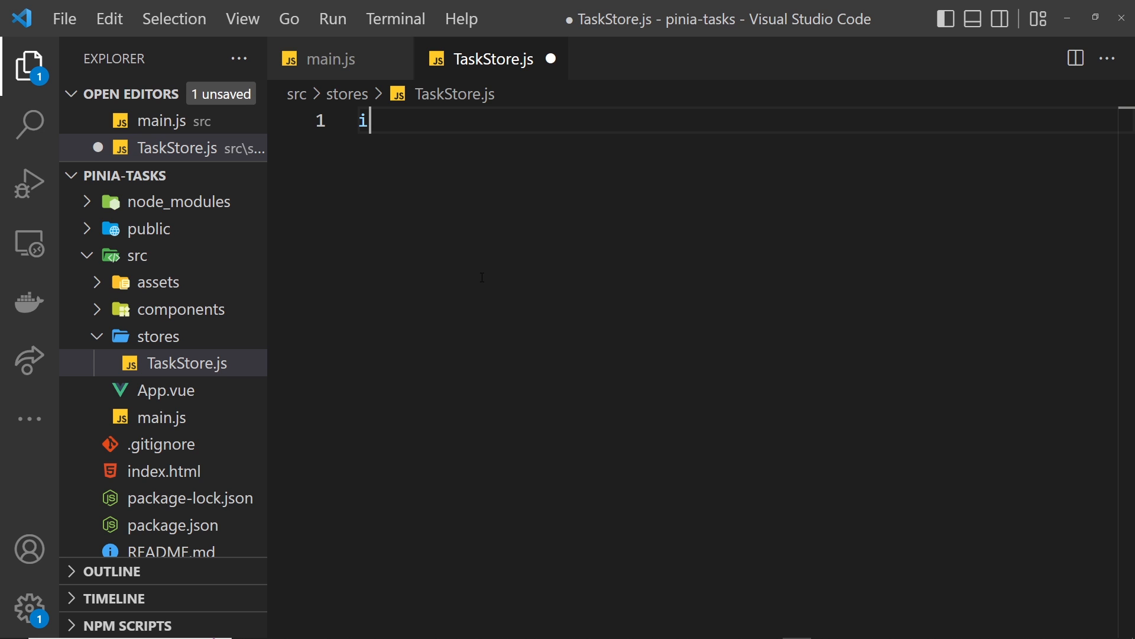
pyautogui.write('mport')
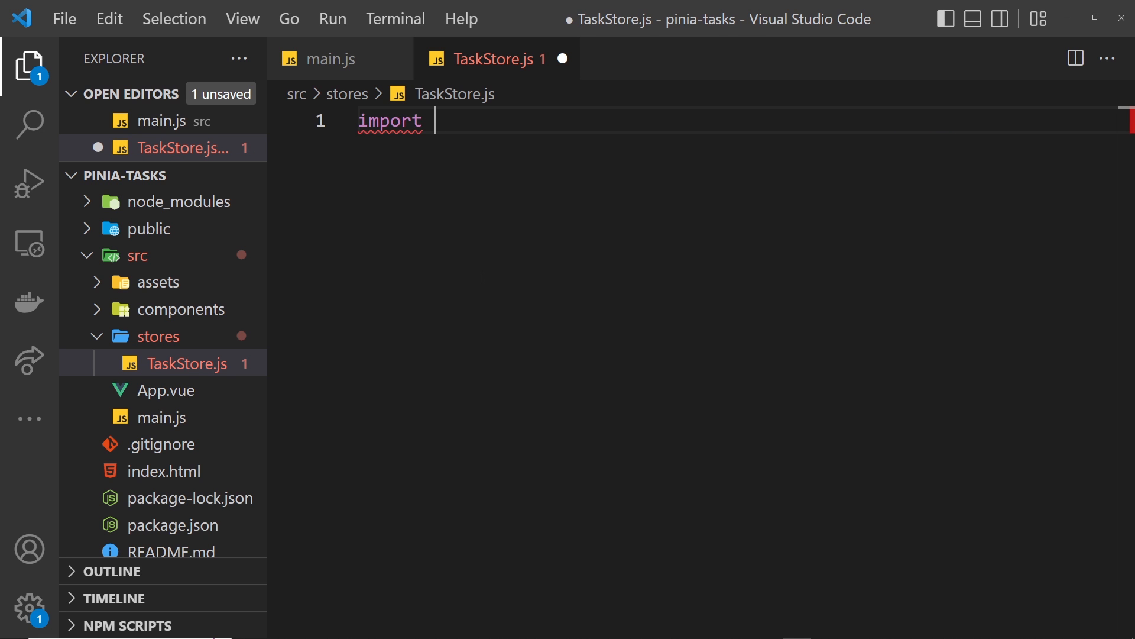
pyautogui.write("{ defineStore } from 'pinia")
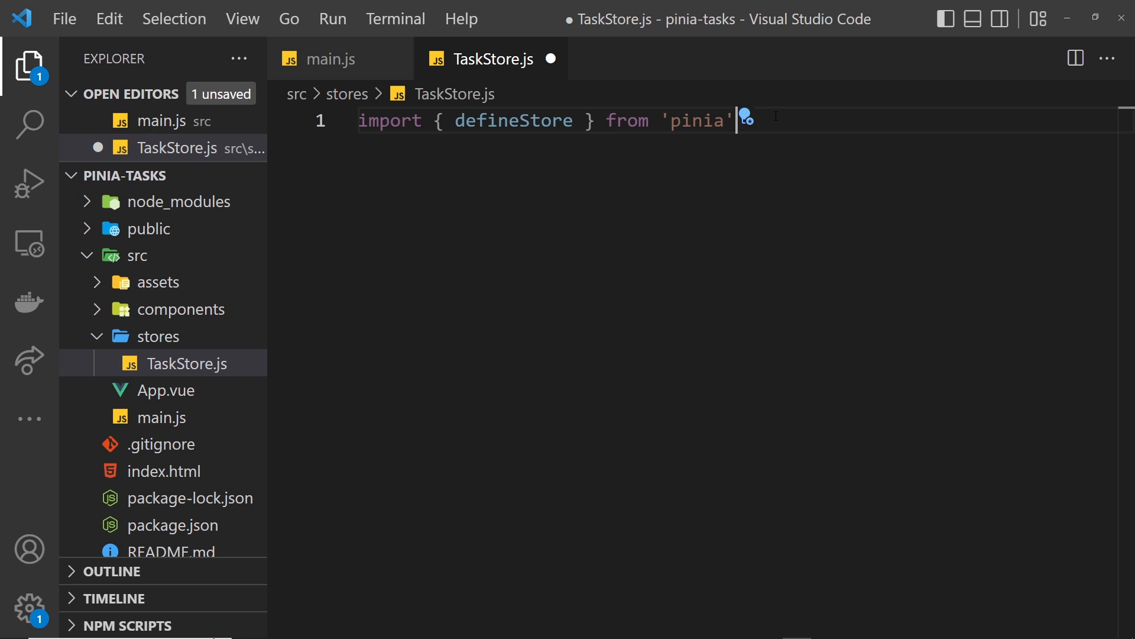
pyautogui.press('Enter')
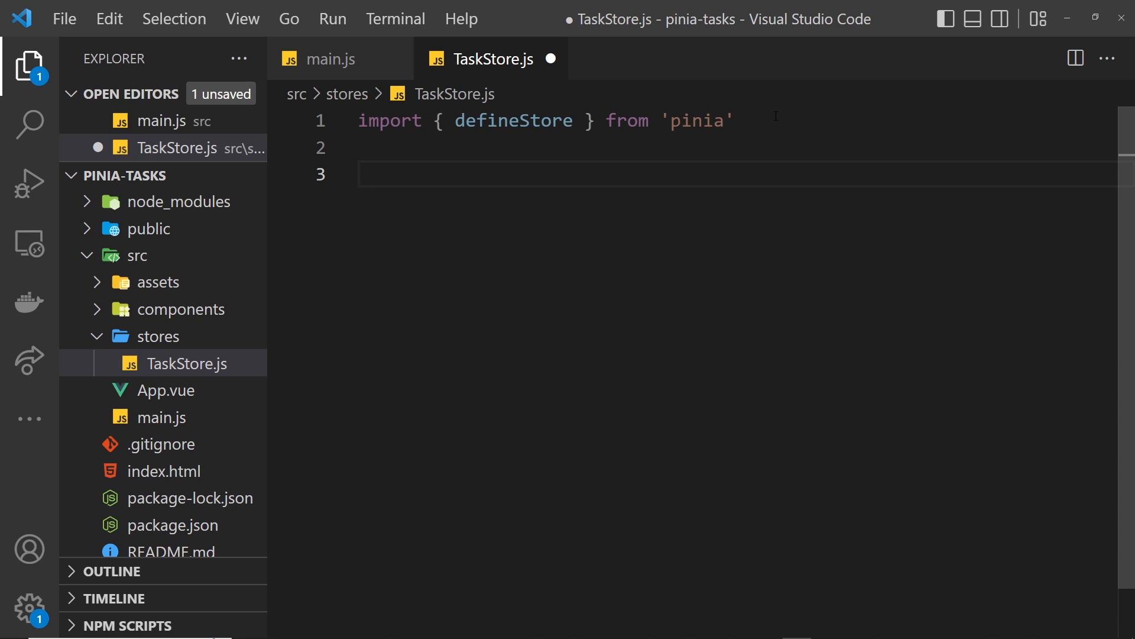
# - Start a defineStore('taskStore', { }) call below the import
pyautogui.write('deg')
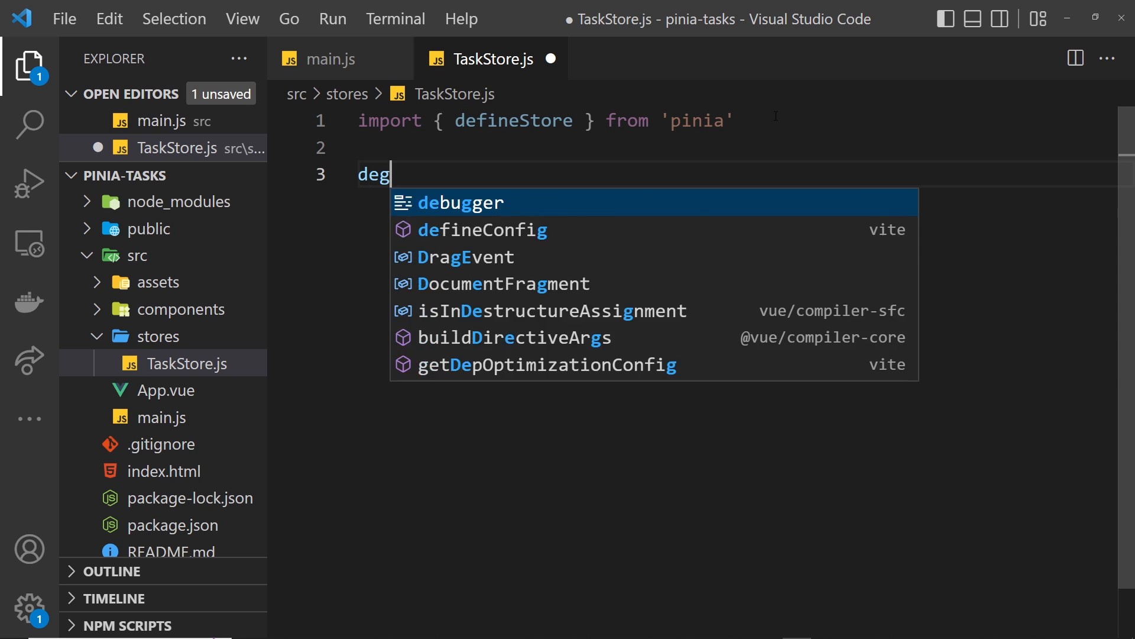
pyautogui.write('ineStoe')
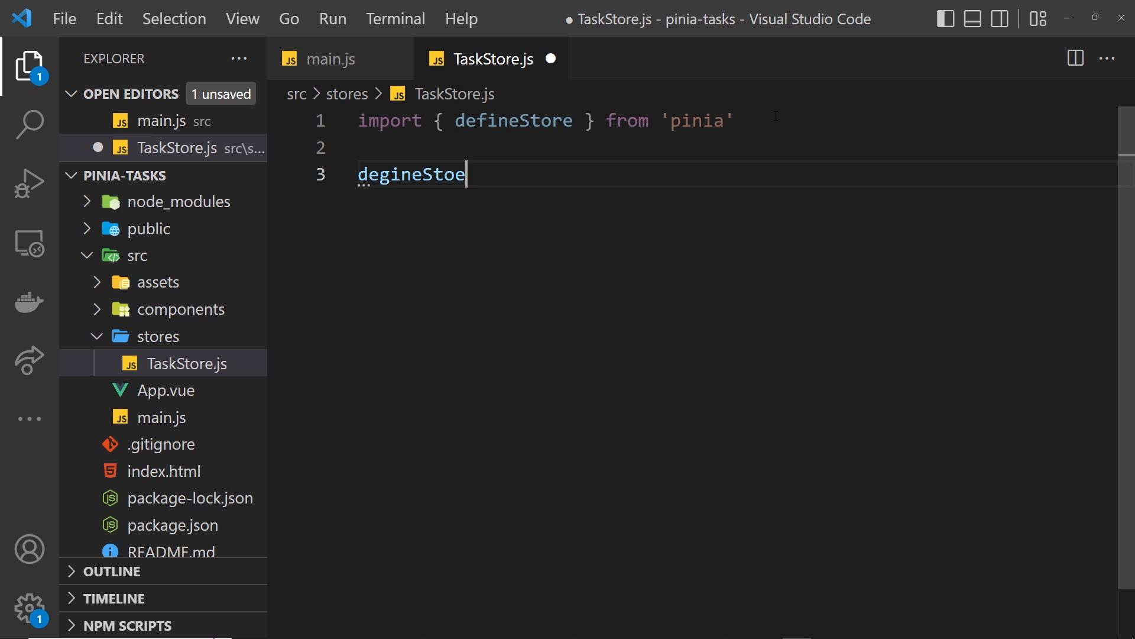
pyautogui.write('r()')
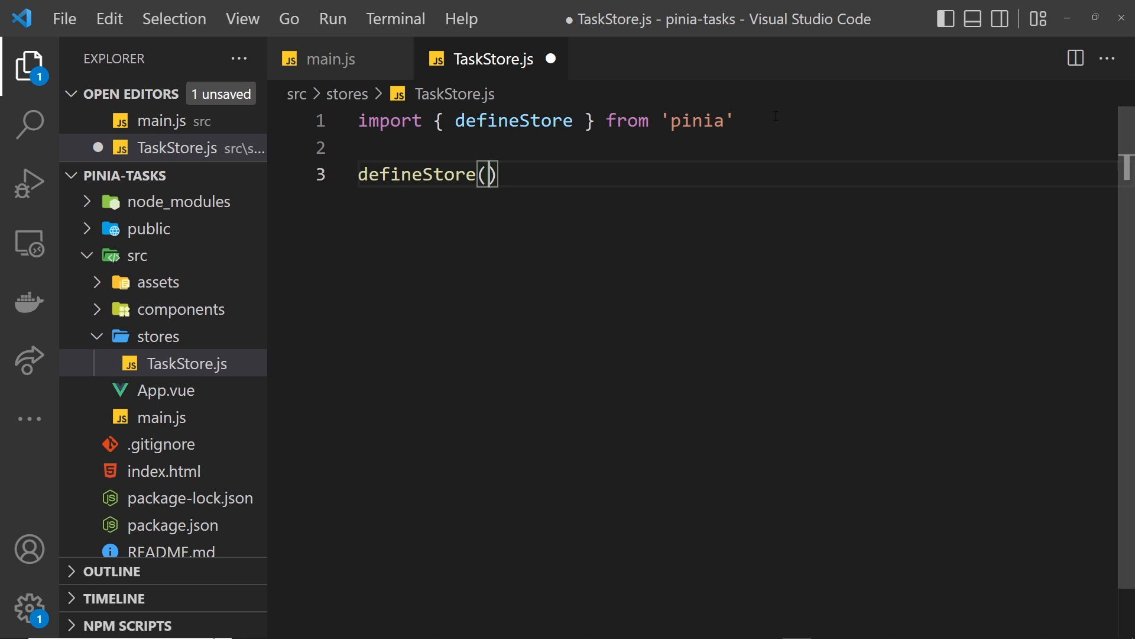
pyautogui.write("'")
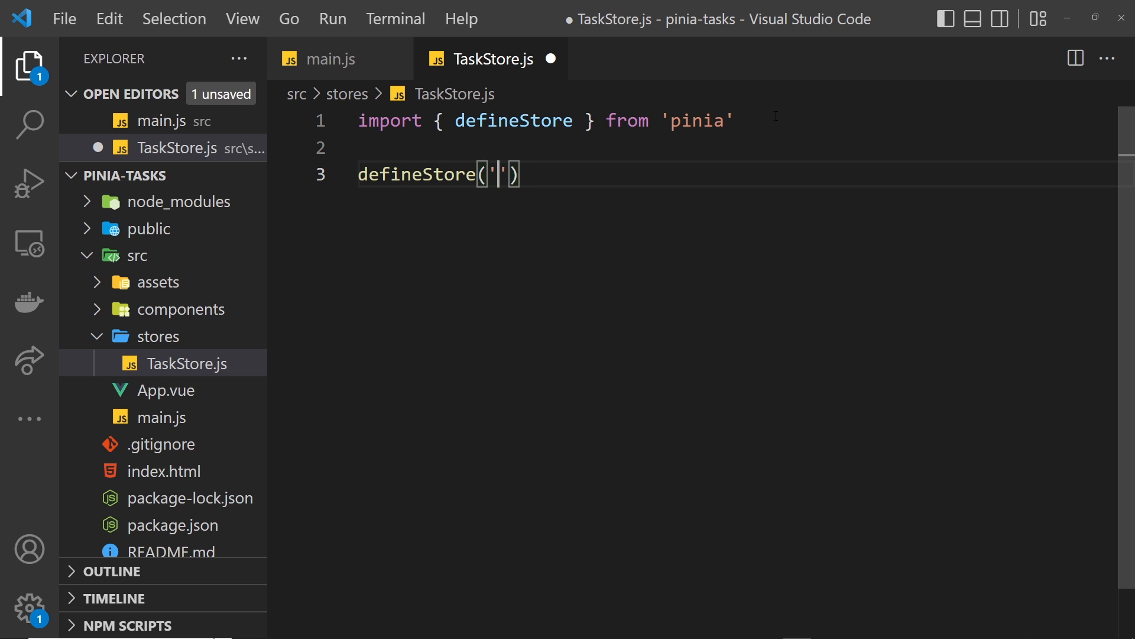
pyautogui.write('task')
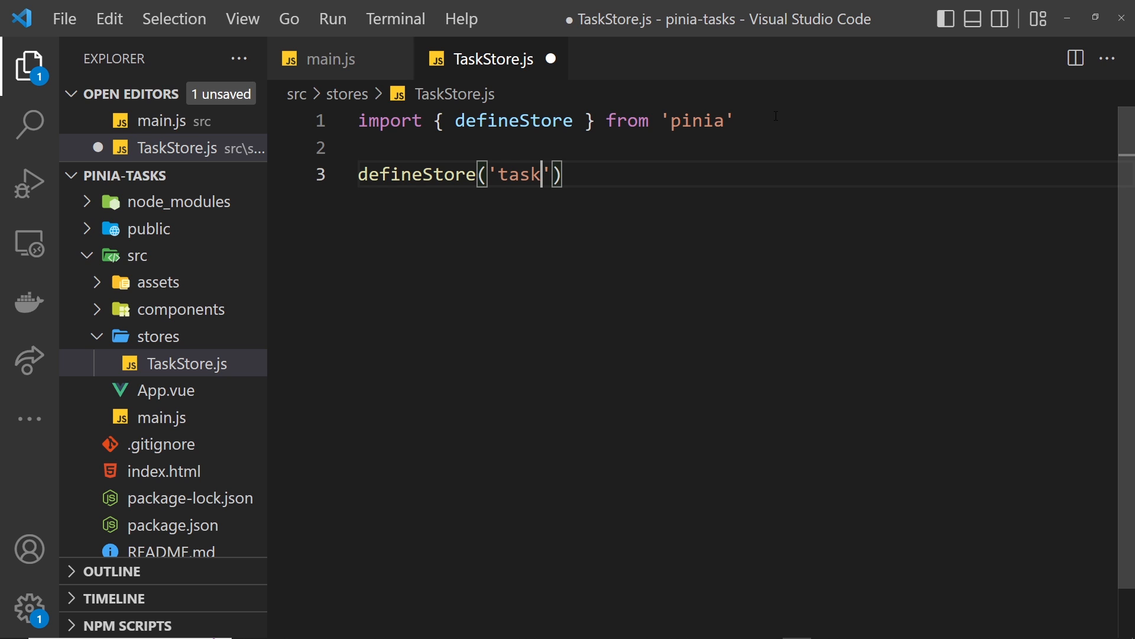
pyautogui.write('Store')
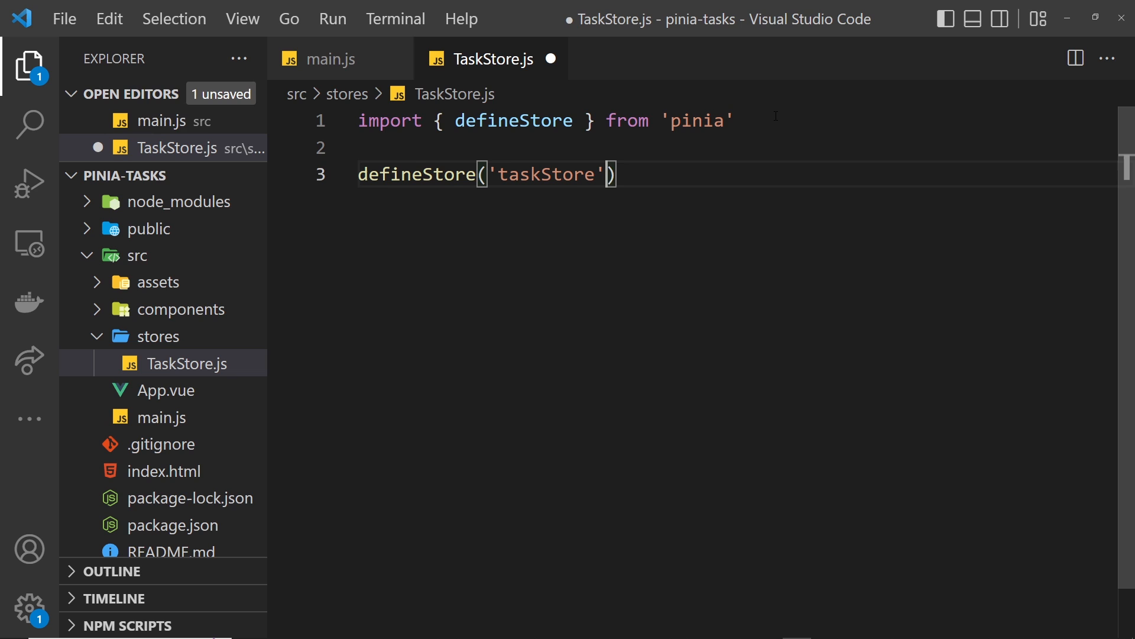
pyautogui.write(', {')
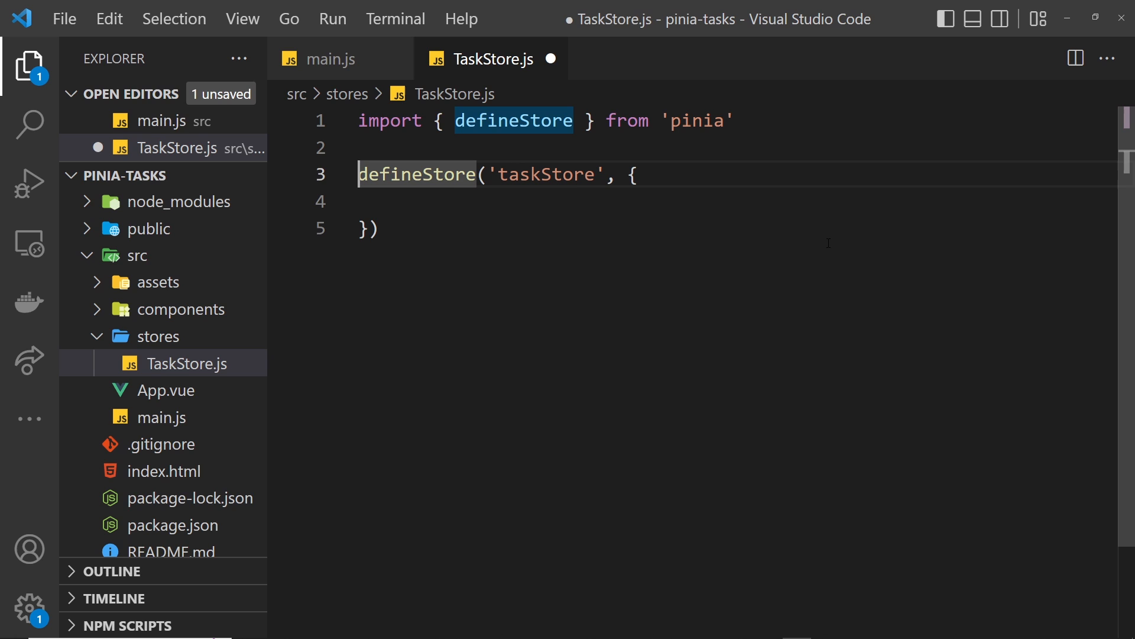
pyautogui.write('cons')
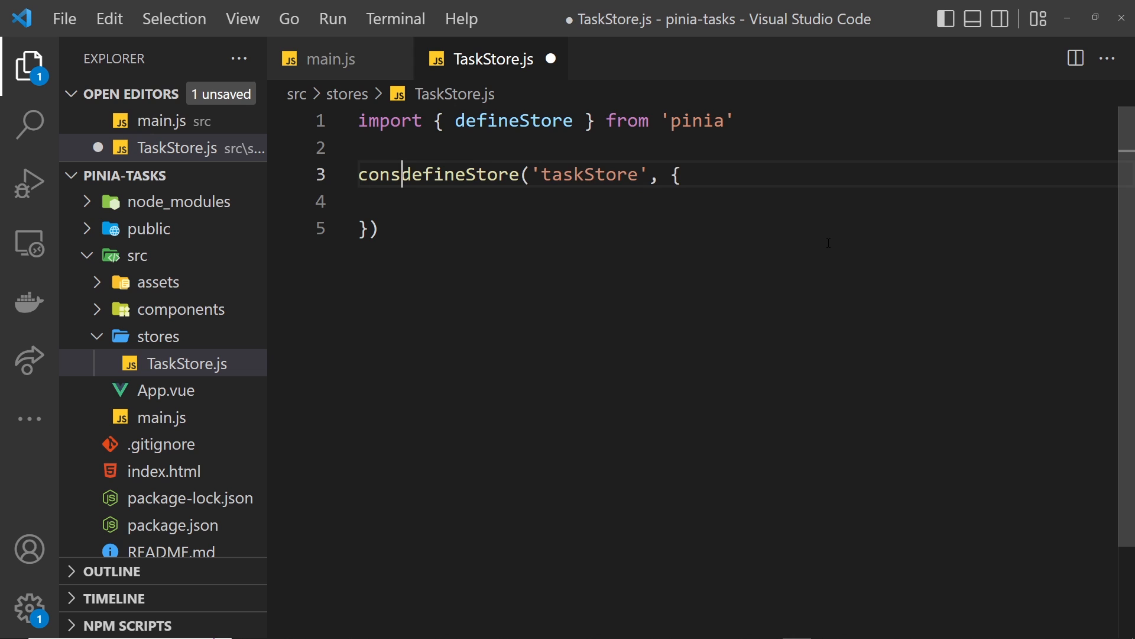
pyautogui.write('useT')
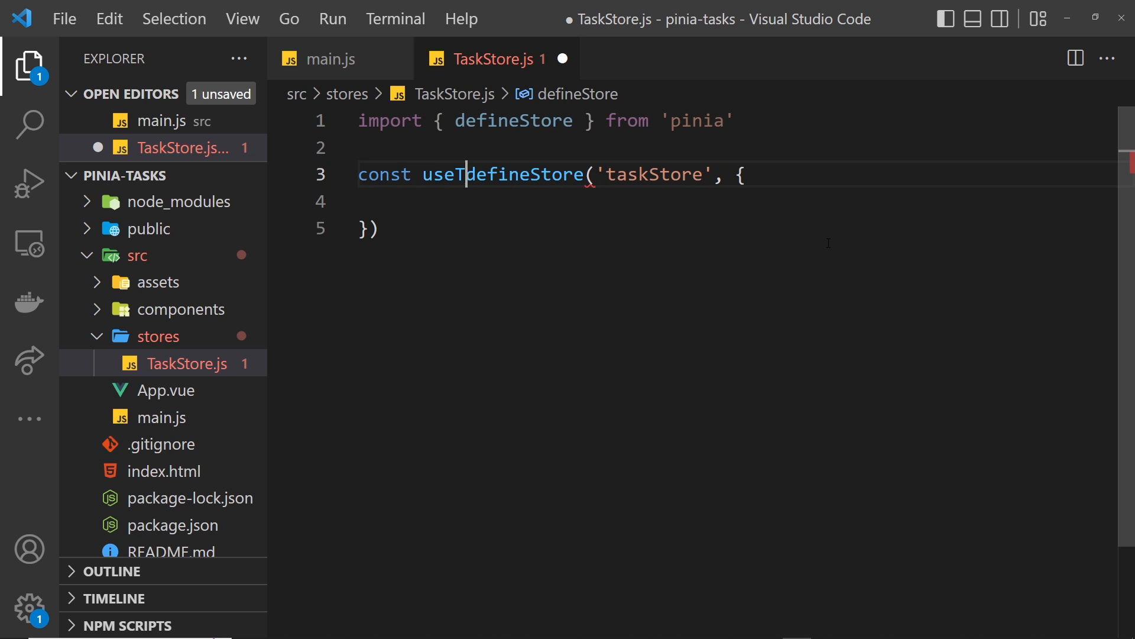
pyautogui.write('askStore')
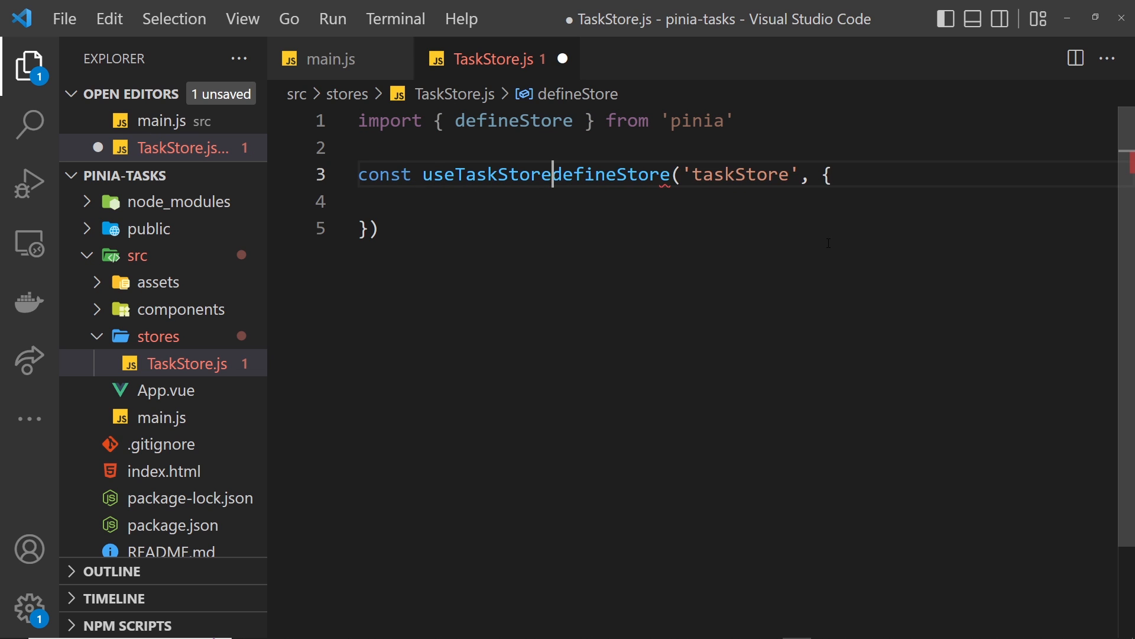
pyautogui.write('=')
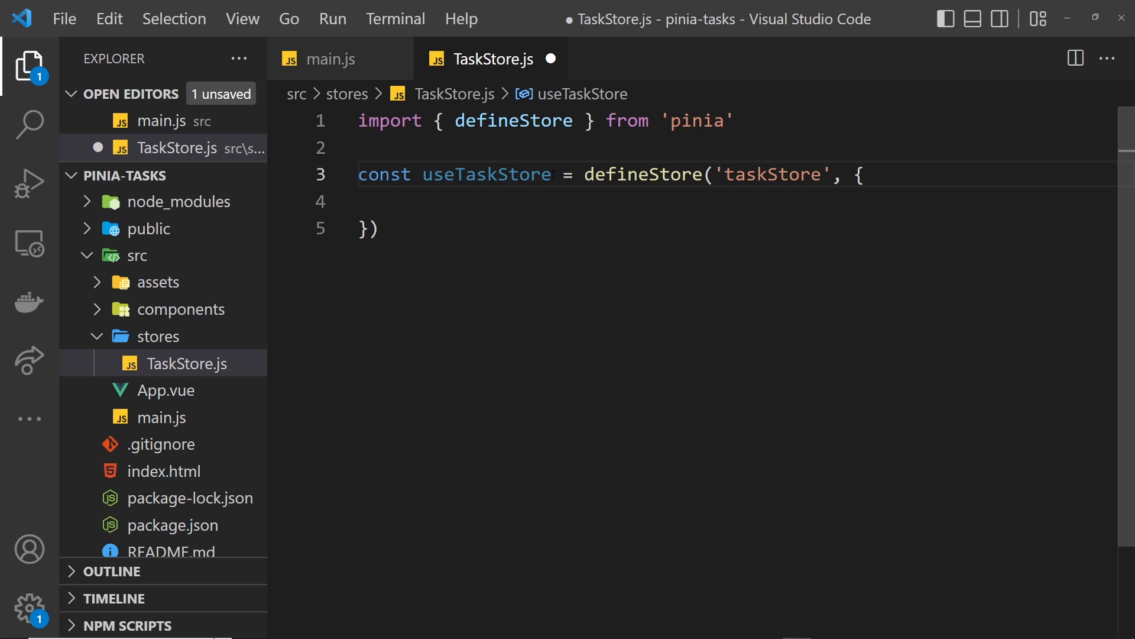
pyautogui.doubleClick(487, 175)
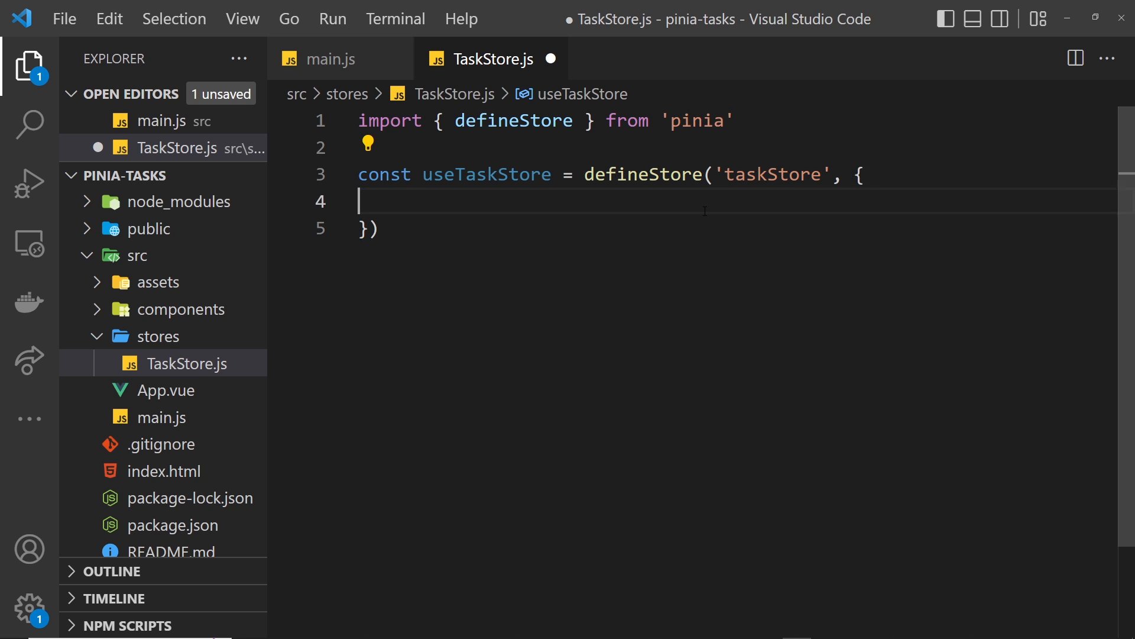
pyautogui.doubleClick(487, 174)
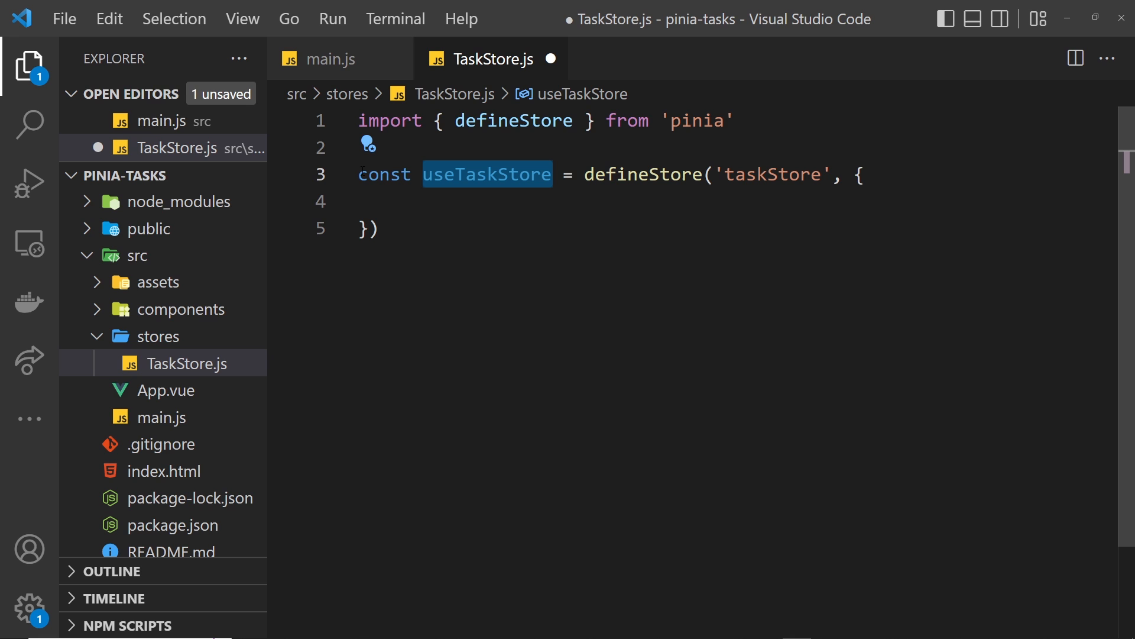
pyautogui.moveTo(640, 174)
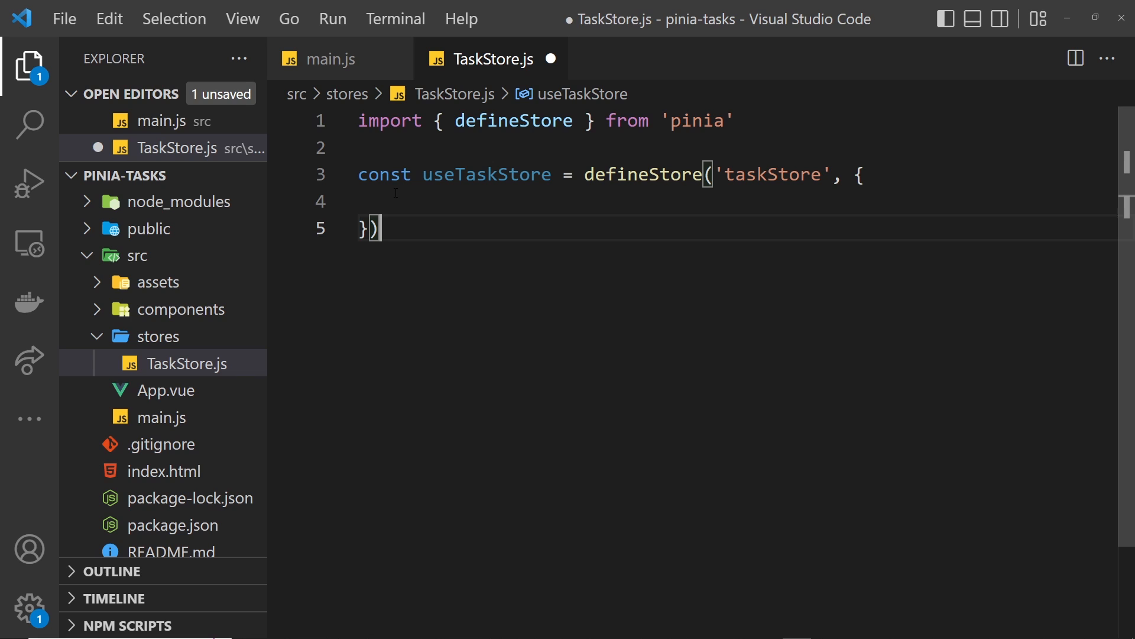
pyautogui.moveTo(518, 214)
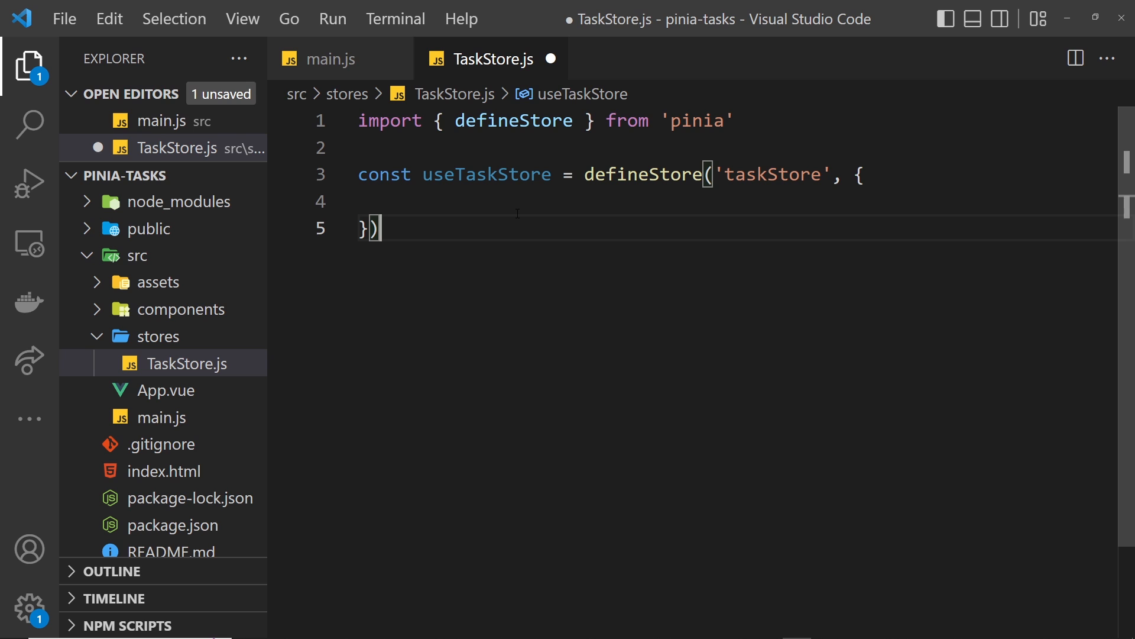
pyautogui.doubleClick(485, 175)
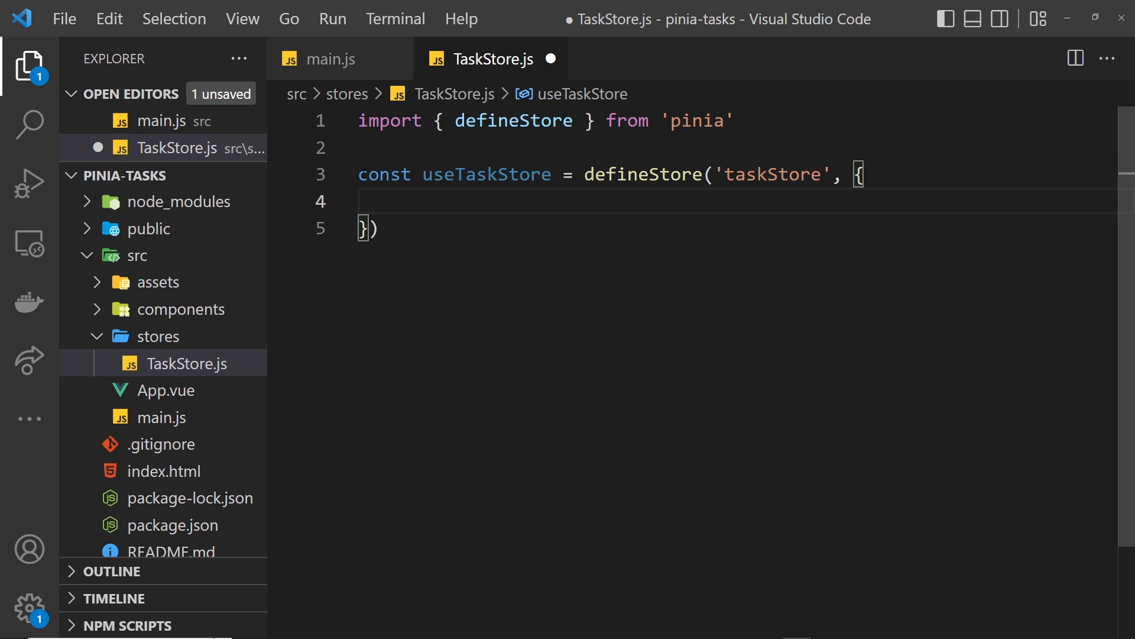
# - Export useTaskStore and add state: () => ({}) containing a new tasks entry
pyautogui.write('export')
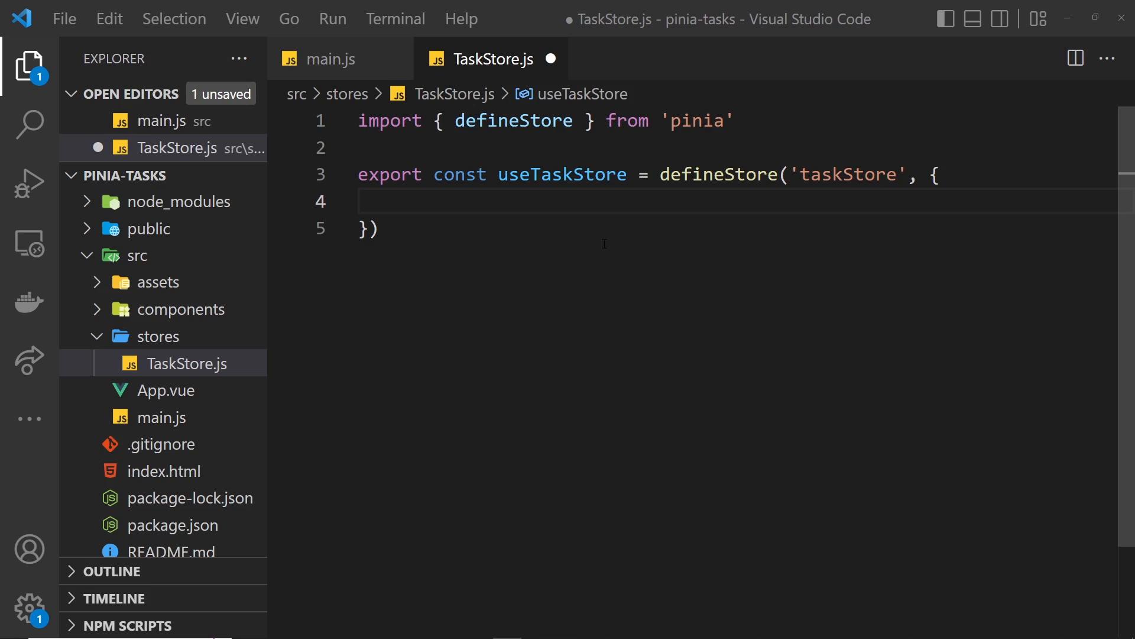
pyautogui.moveTo(561, 174)
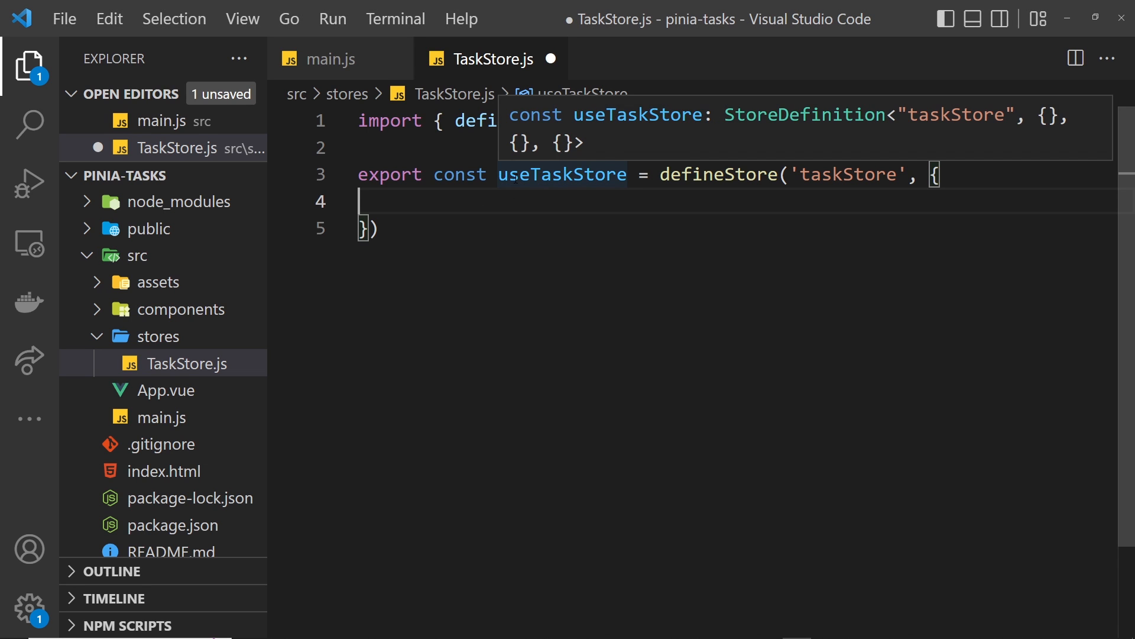
pyautogui.write('state: (')
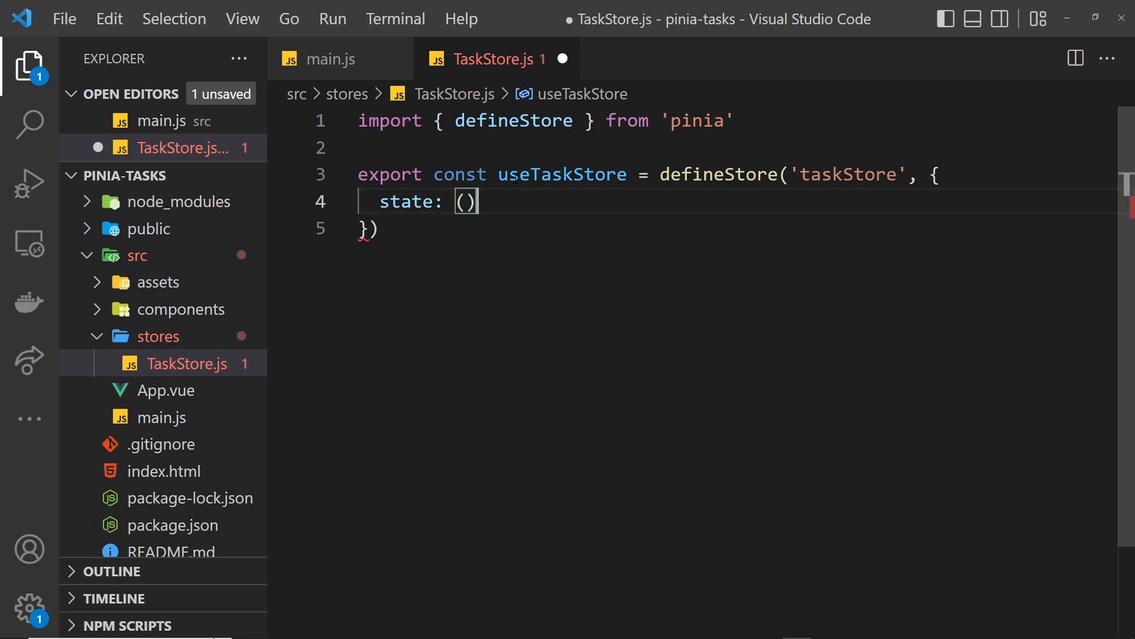
pyautogui.write('=>')
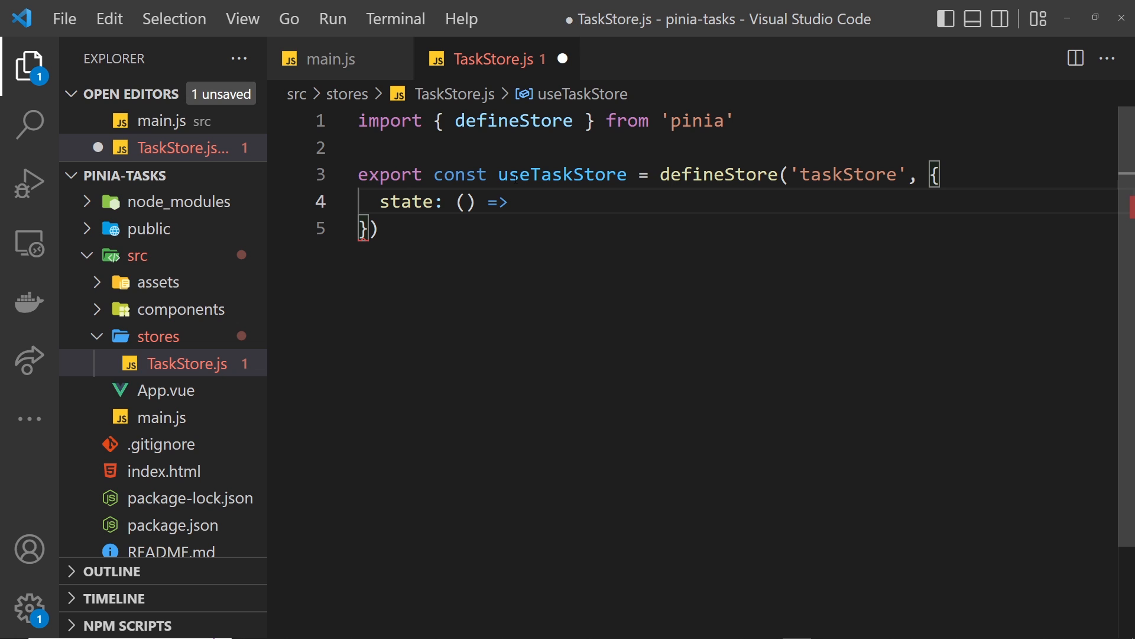
pyautogui.write('()')
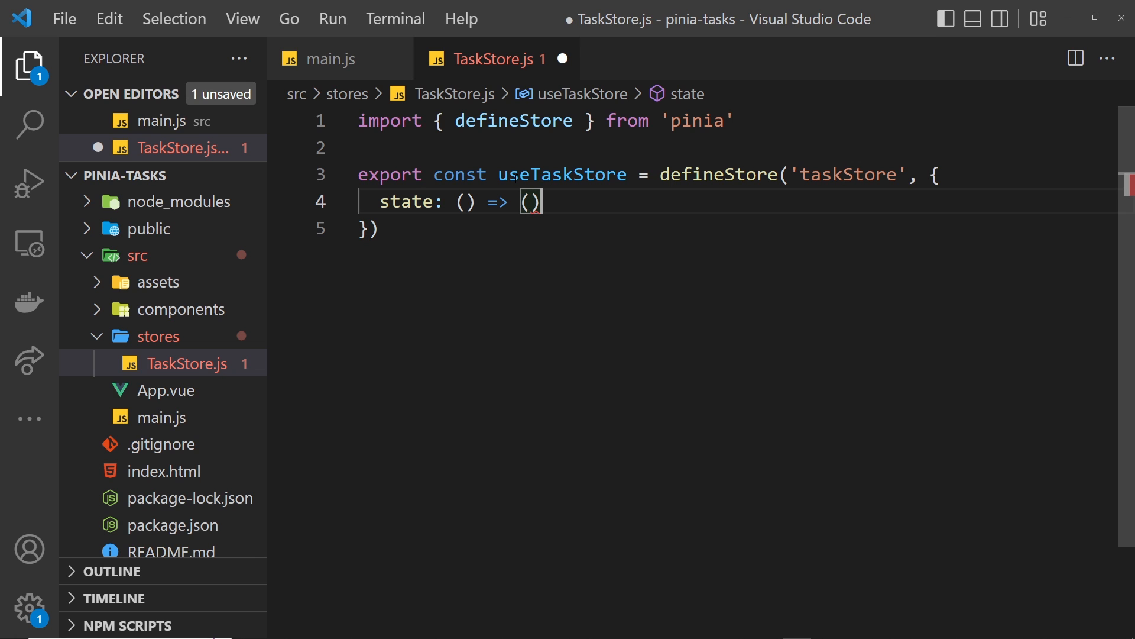
pyautogui.write('{}')
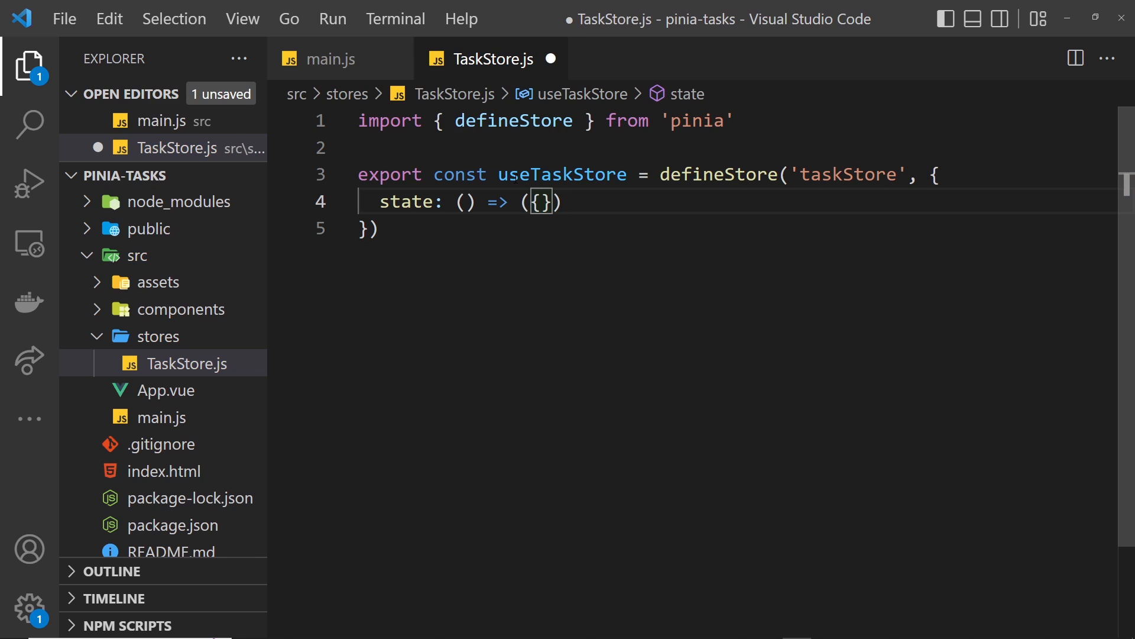
pyautogui.press('Enter')
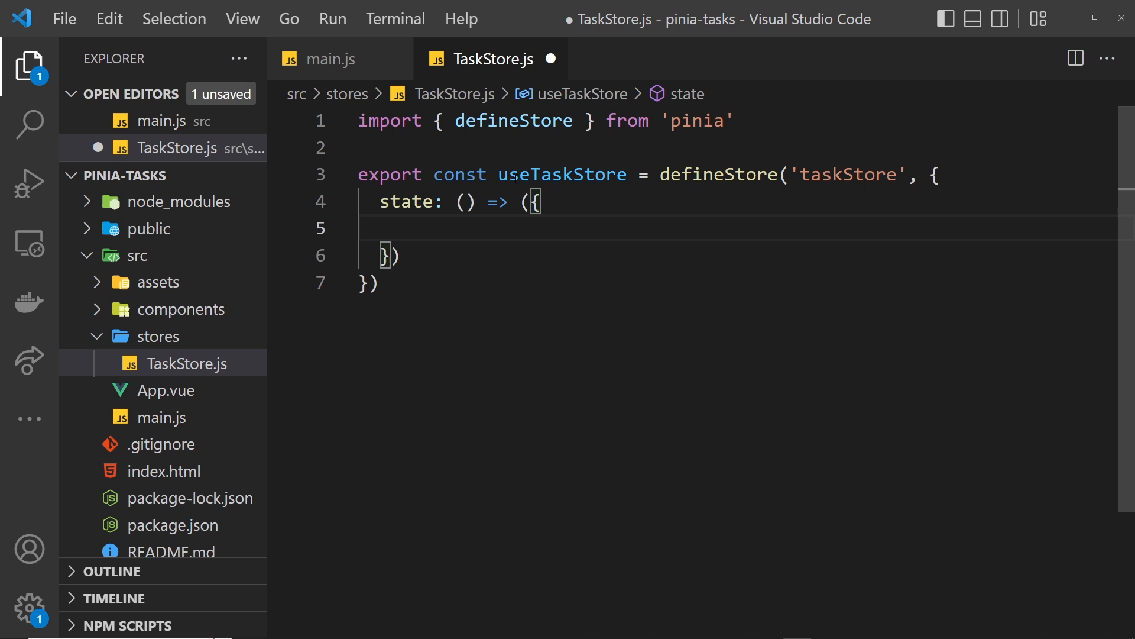
pyautogui.write('tasks')
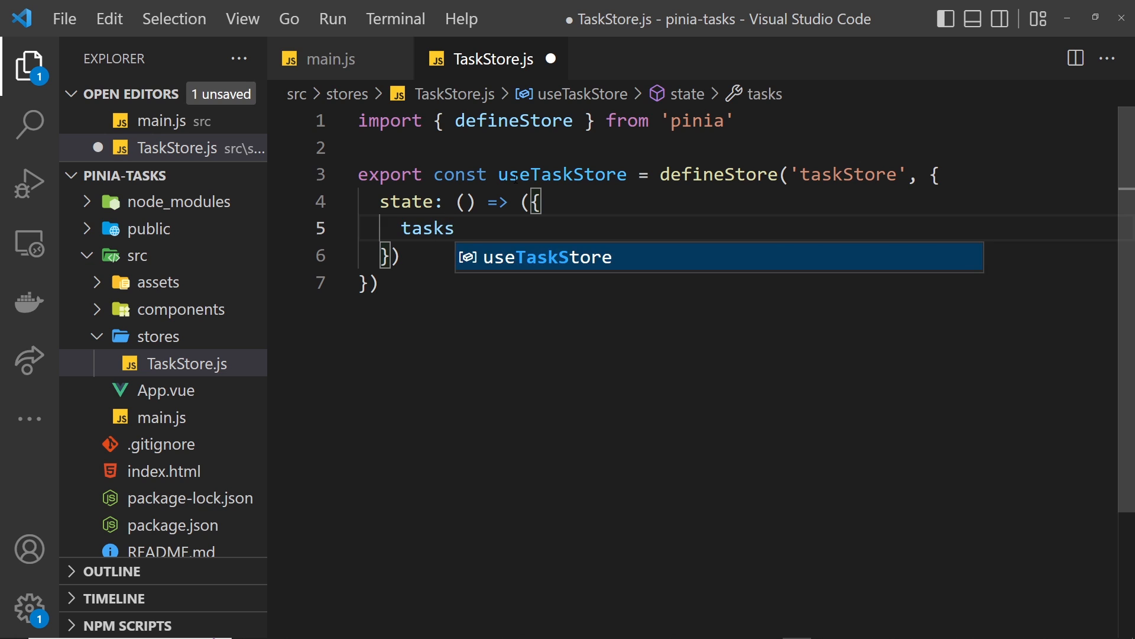
# - Make tasks an array of two objects with id, title and isFav: buy some milk, play Gloomhaven
pyautogui.write(':')
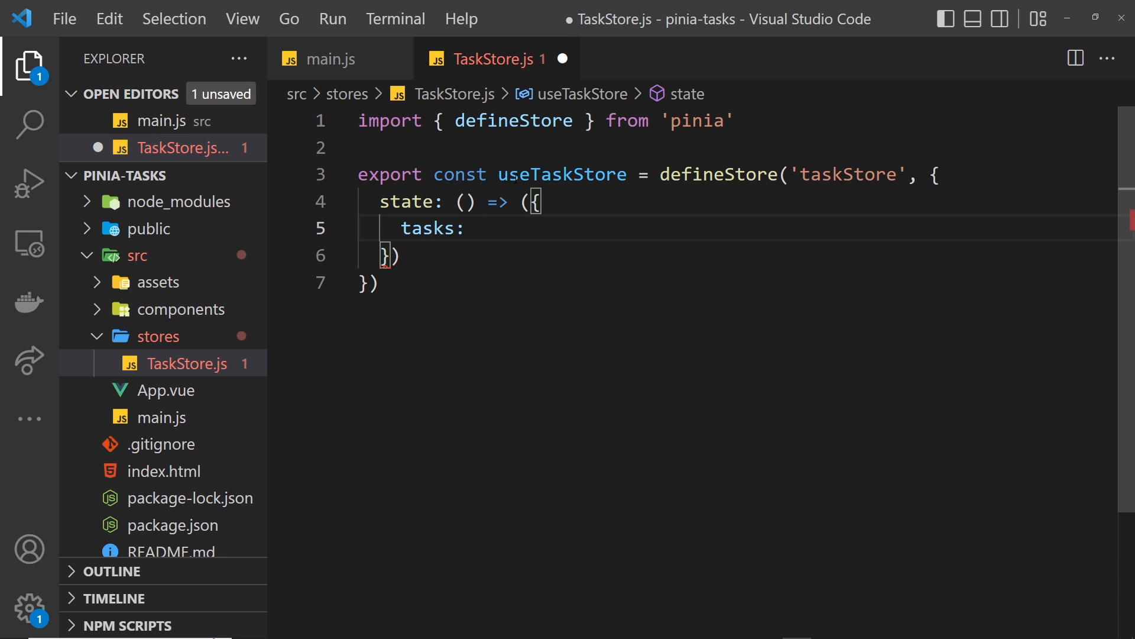
pyautogui.write('[]')
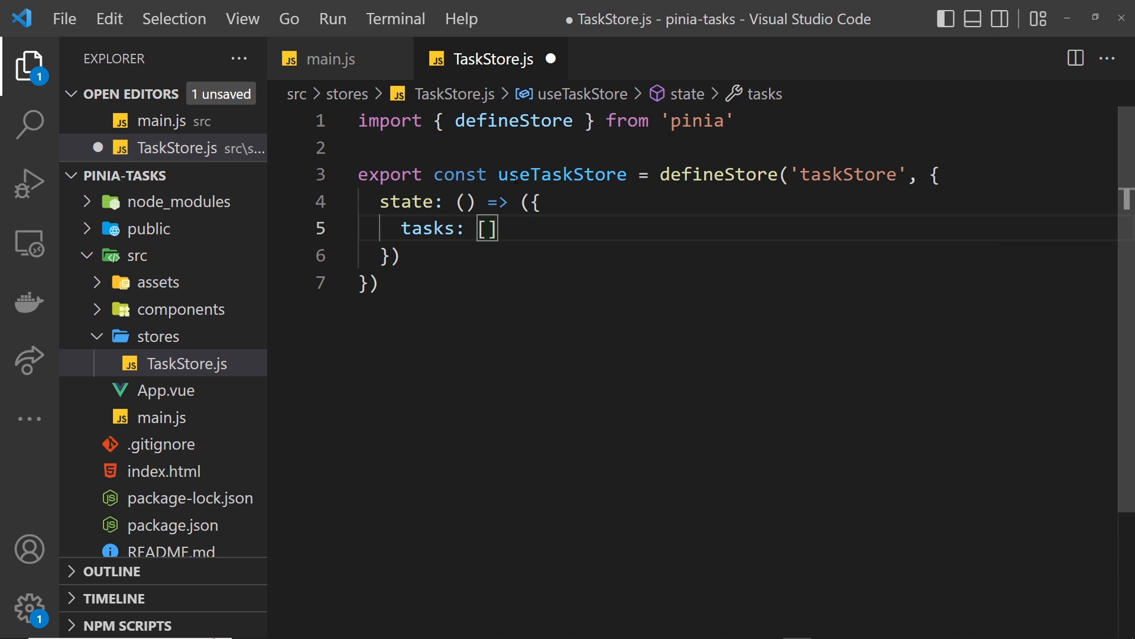
pyautogui.press('Enter')
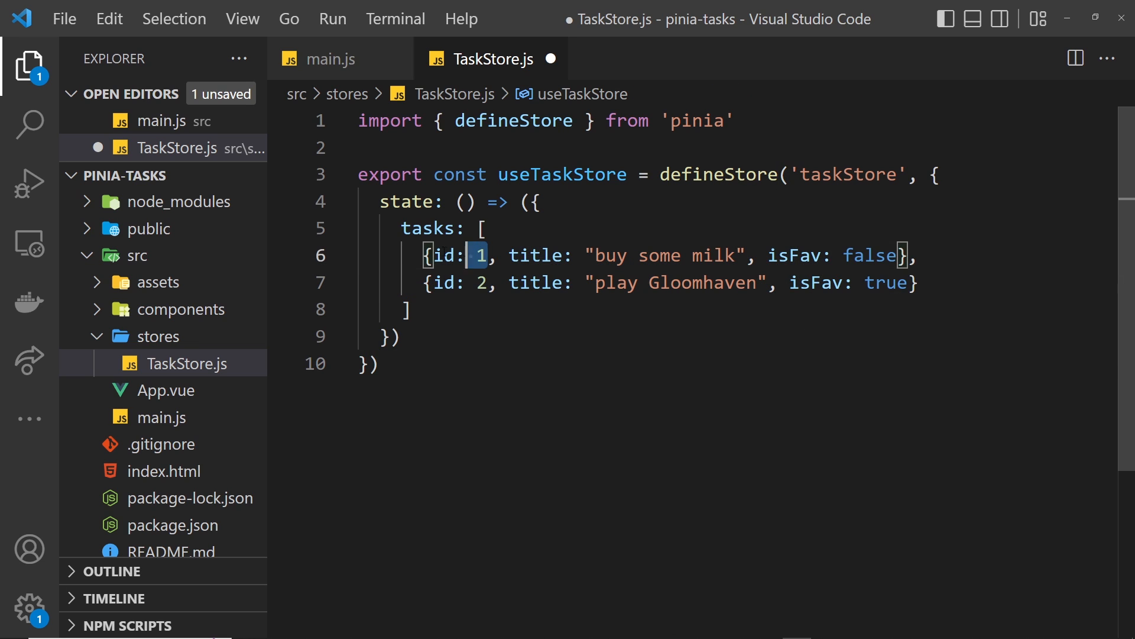
pyautogui.doubleClick(535, 255)
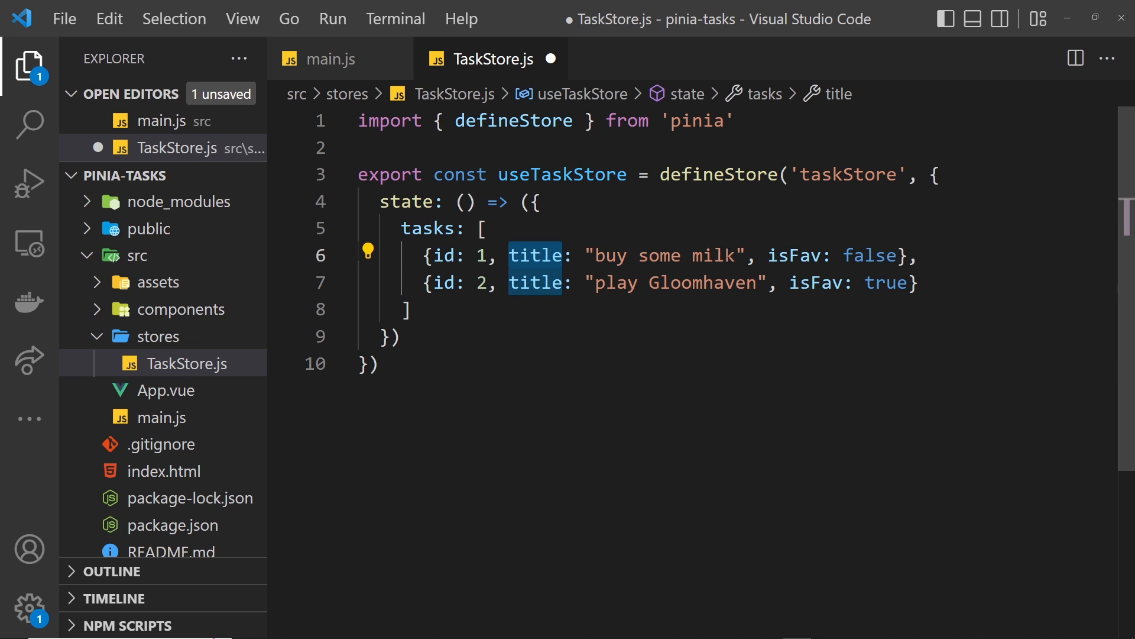
pyautogui.doubleClick(802, 254)
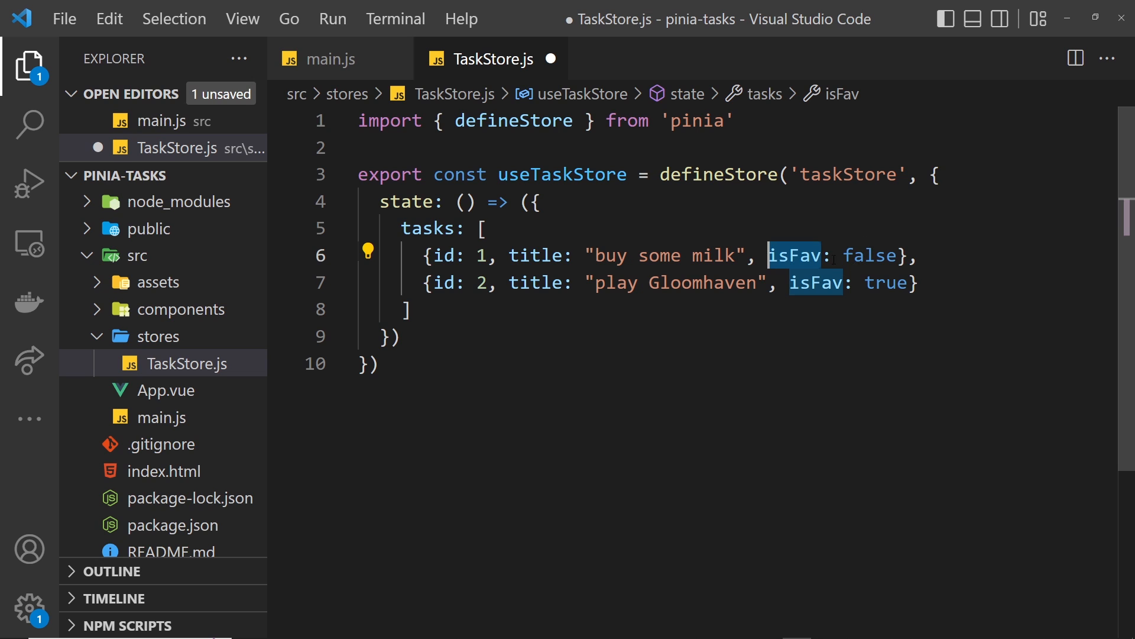
pyautogui.click(923, 255)
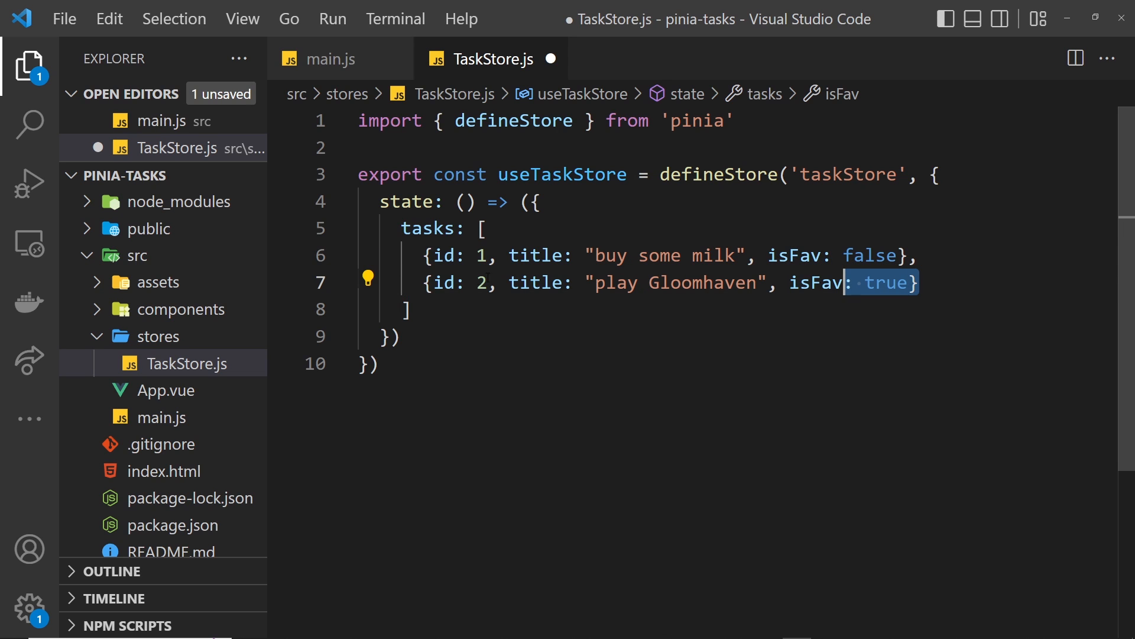
pyautogui.click(462, 283)
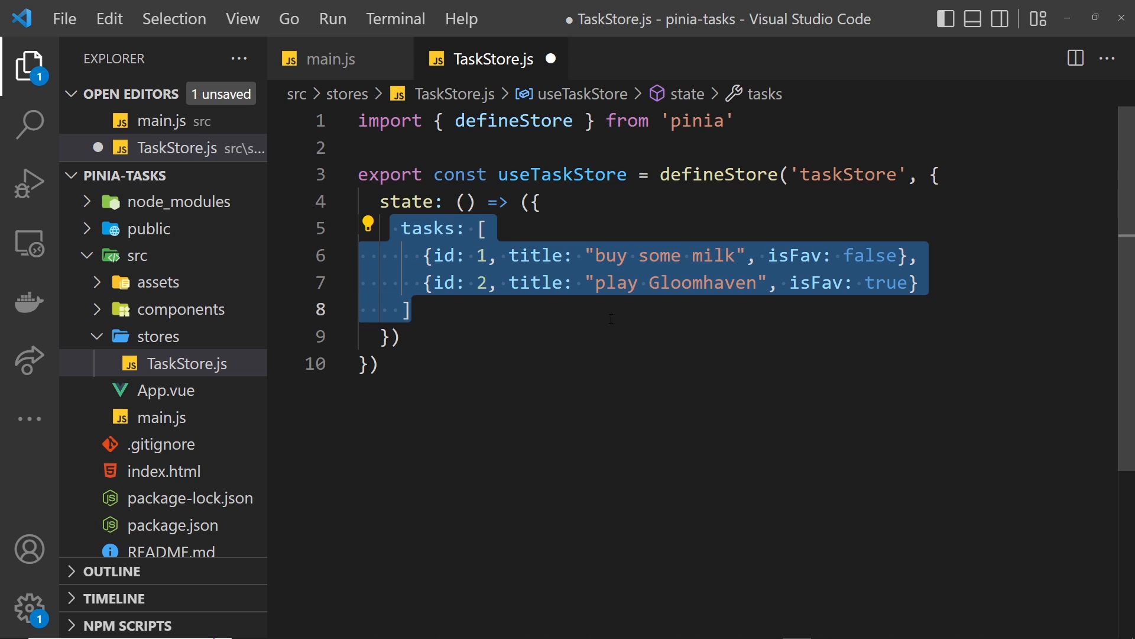
pyautogui.click(610, 318)
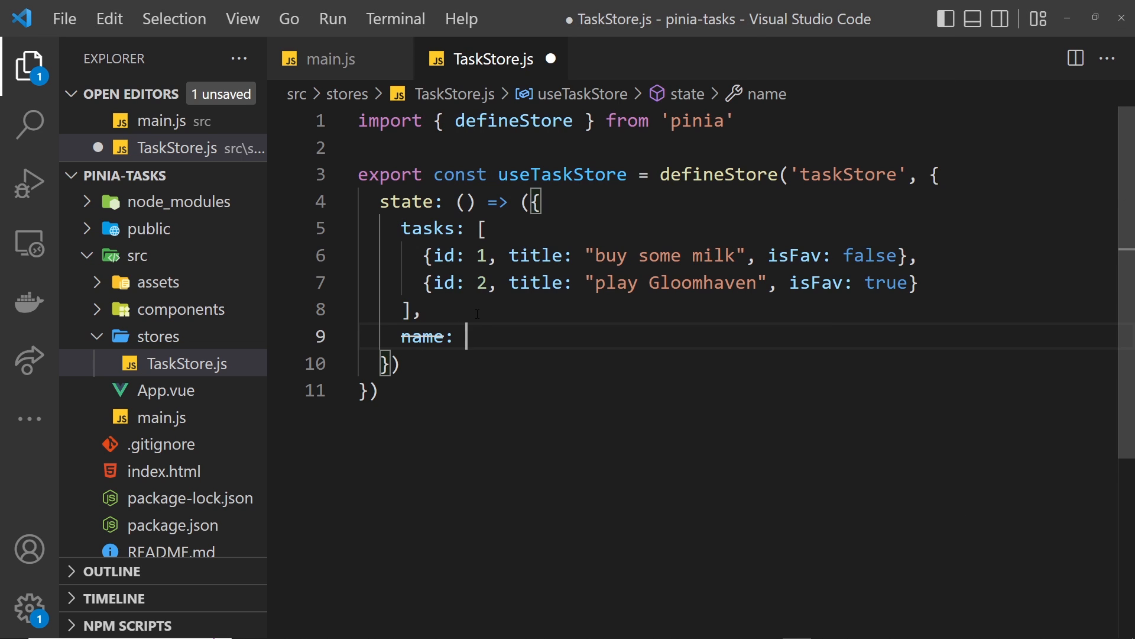
# - Add name: 'Yoshi' after the tasks array in the state
pyautogui.write("'Yoshi'")
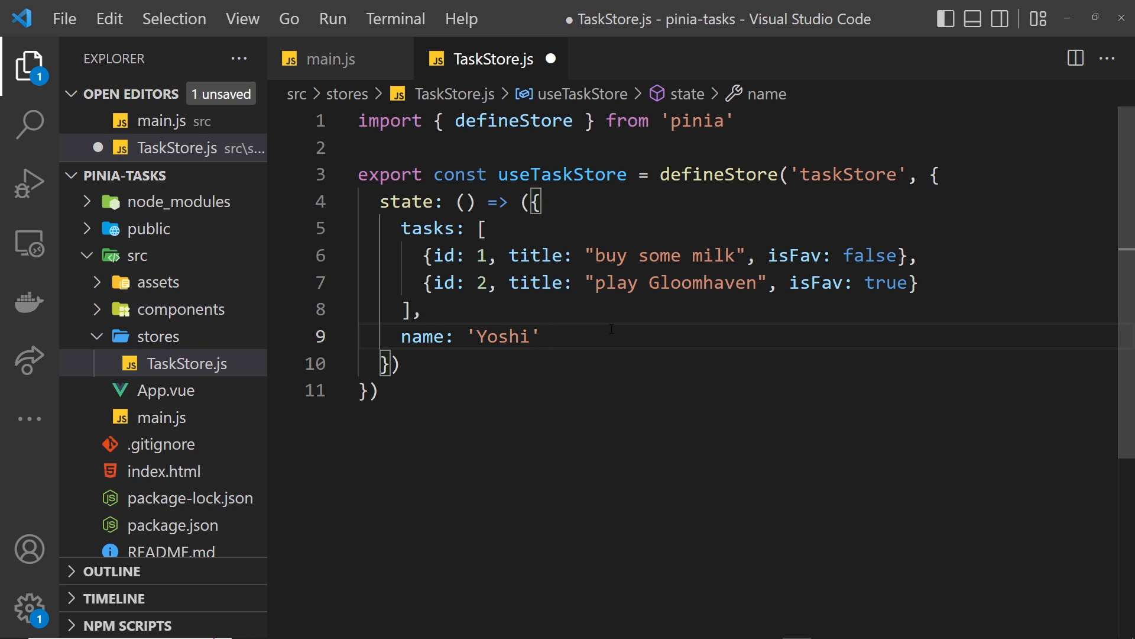
pyautogui.moveTo(181, 348)
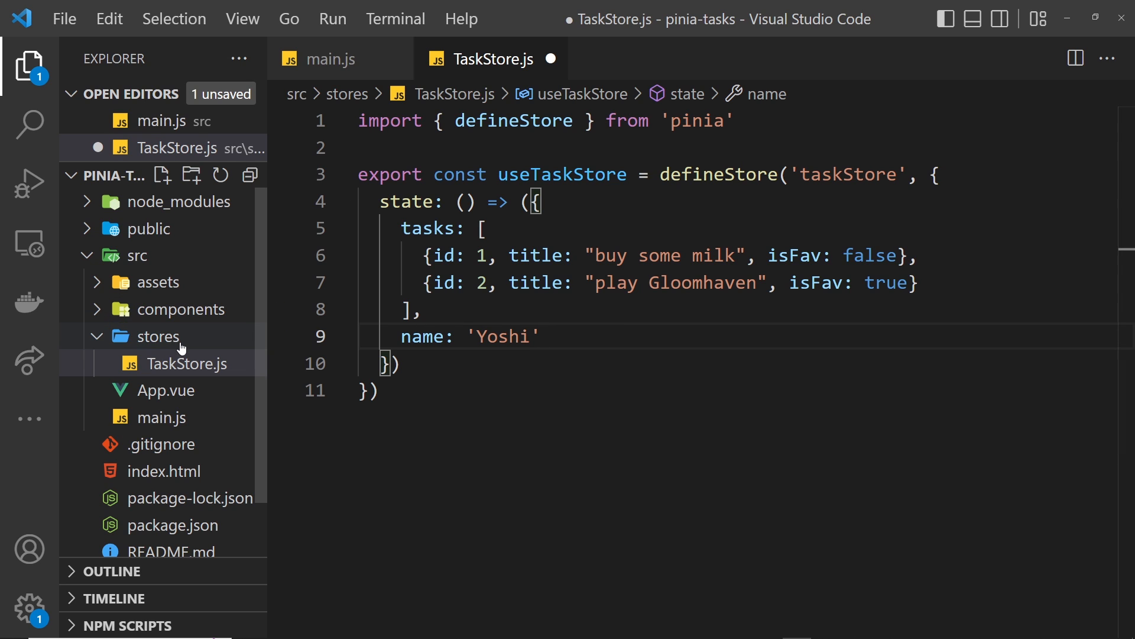